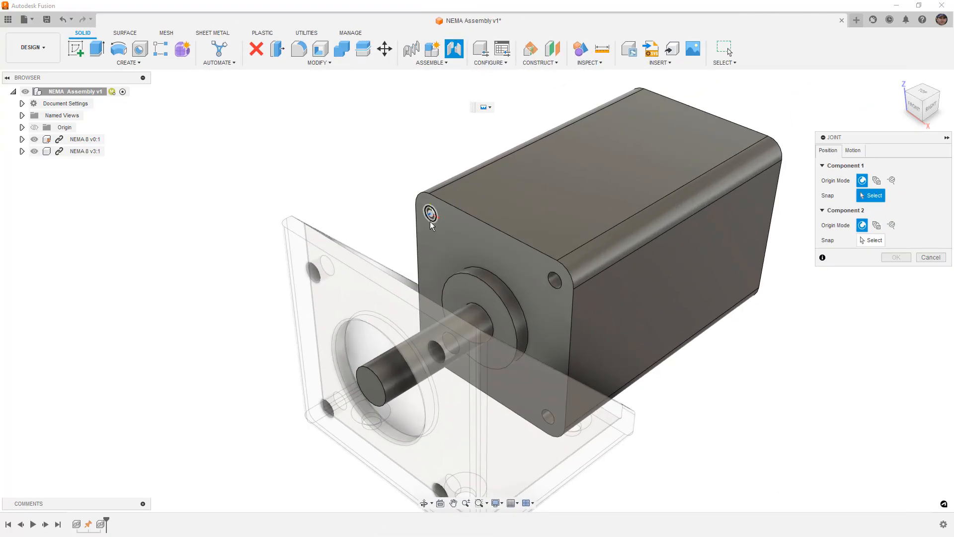
Create a joint snapping the motor-face point to the matching mount point and confirm it
left_click(430, 213)
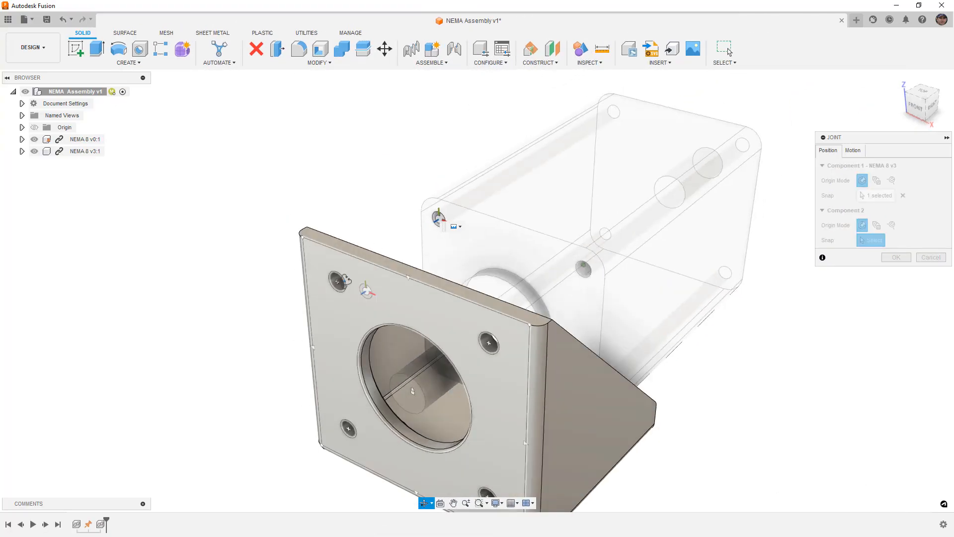
left_click(382, 247)
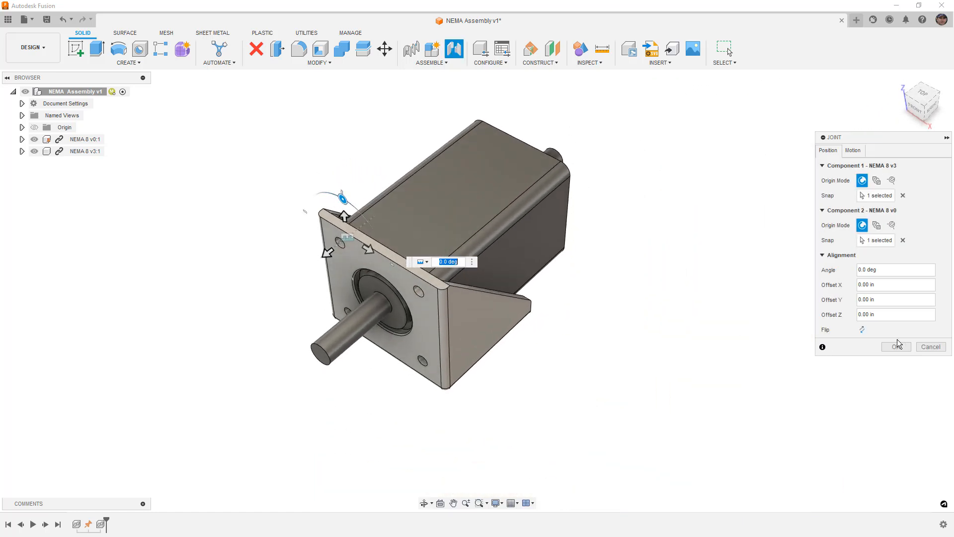
left_click(895, 346)
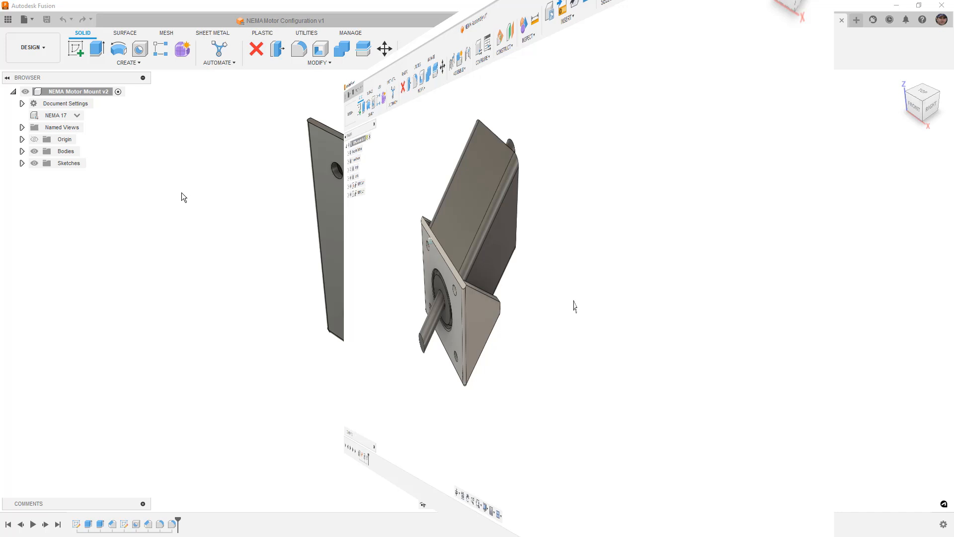
left_click(468, 20)
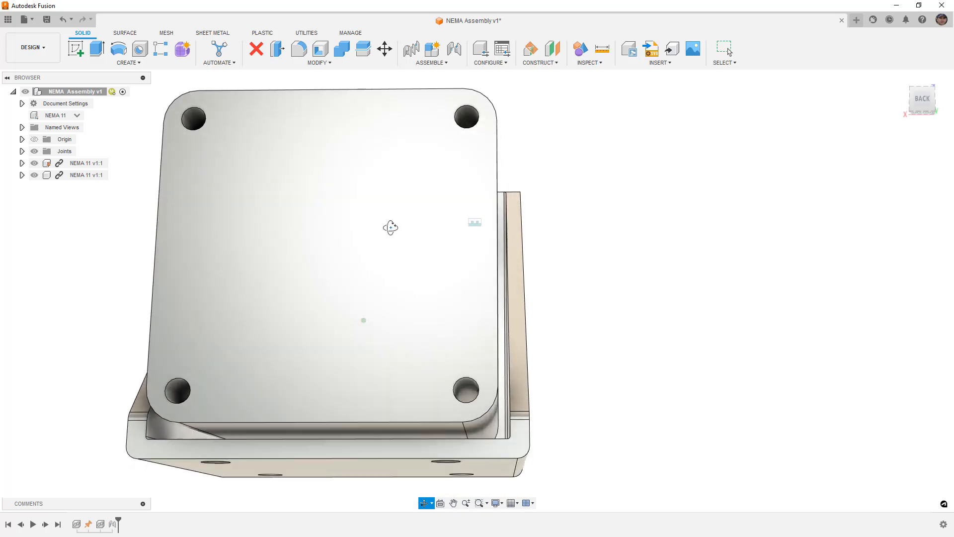
Switch the assembly's configuration from the browser dropdown, ending on NEMA 11
left_click(78, 116)
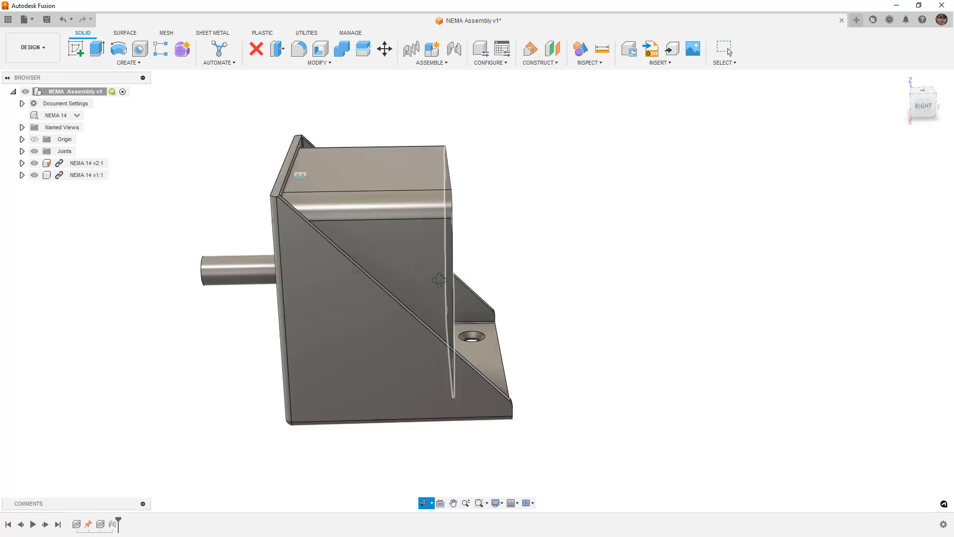
left_click(77, 115)
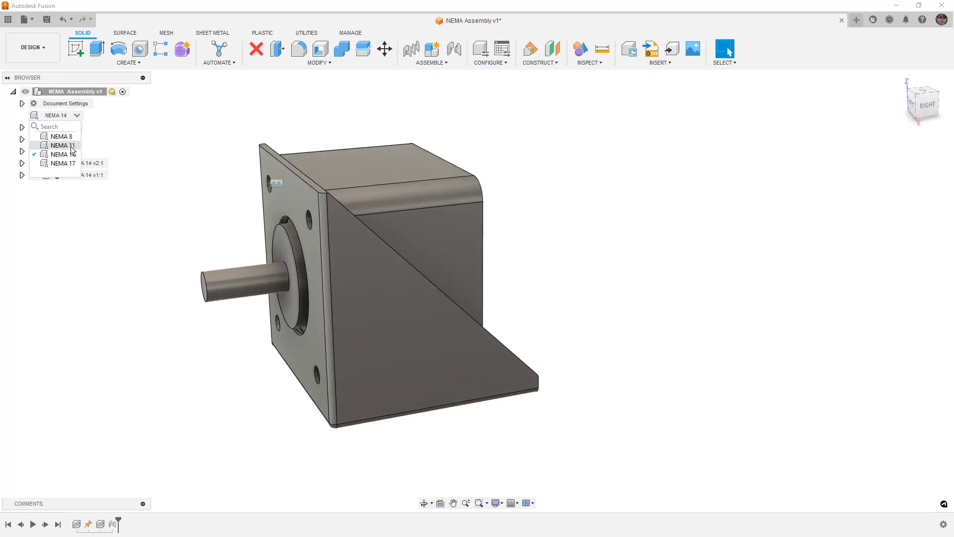
left_click(61, 163)
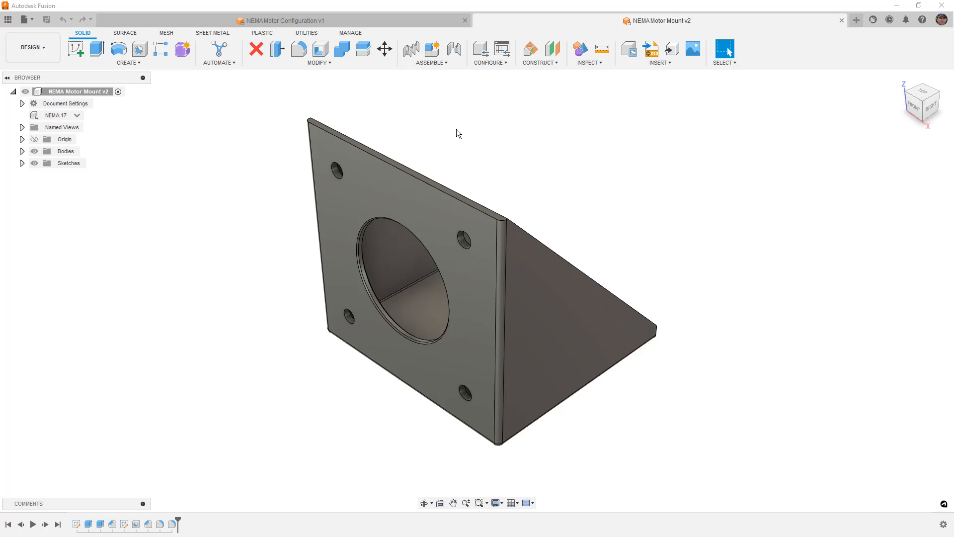
mouse_move(453, 131)
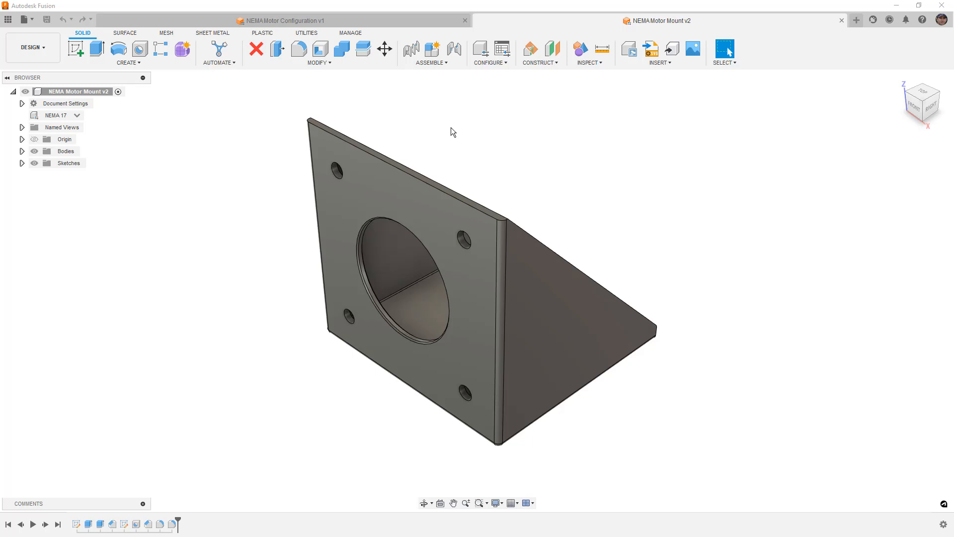
Set NEMA Motor Configuration and NEMA Motor Mount each to their NEMA 8 configuration
left_click(282, 20)
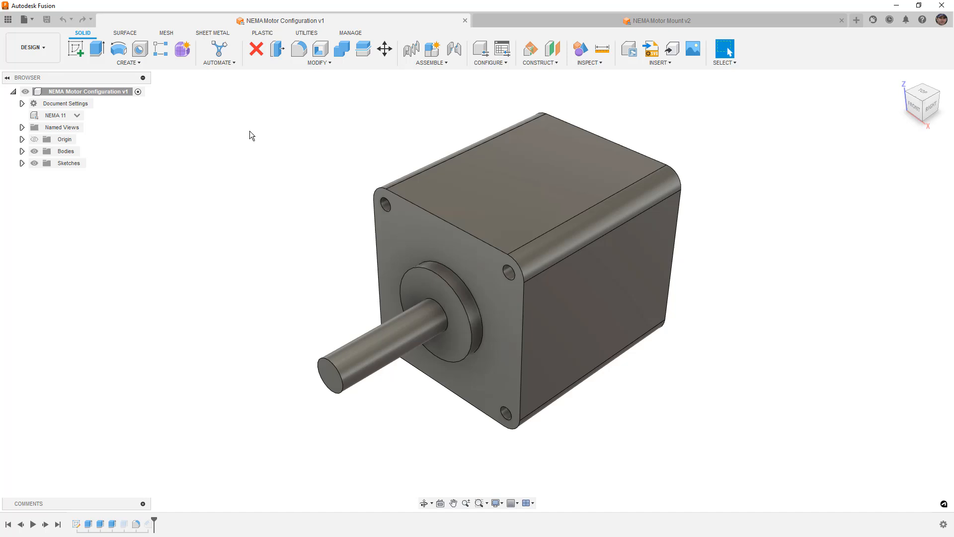
left_click(76, 115)
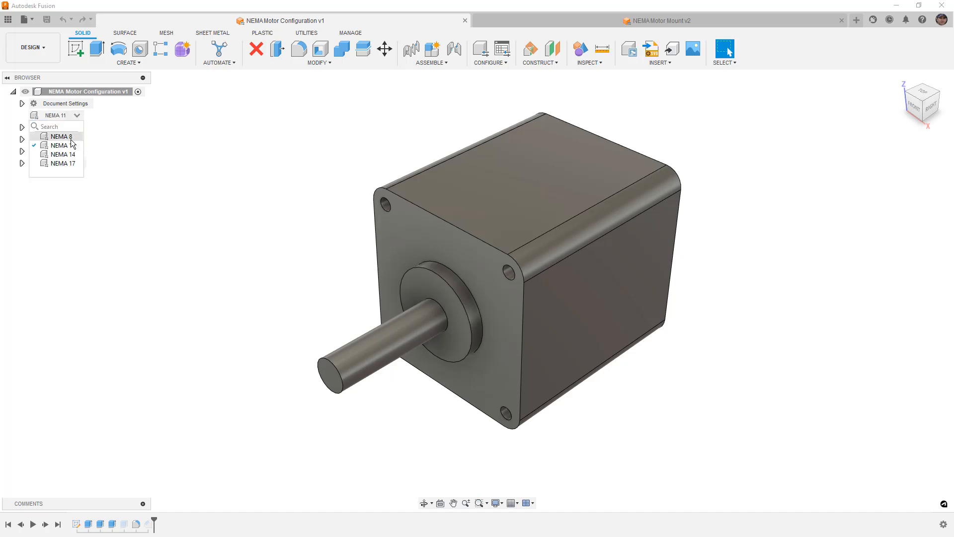
left_click(59, 136)
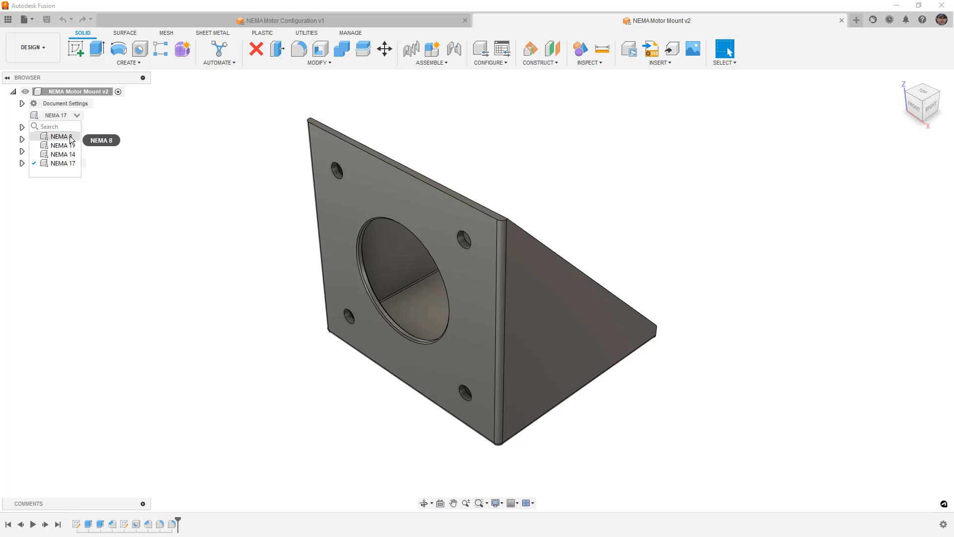
left_click(60, 136)
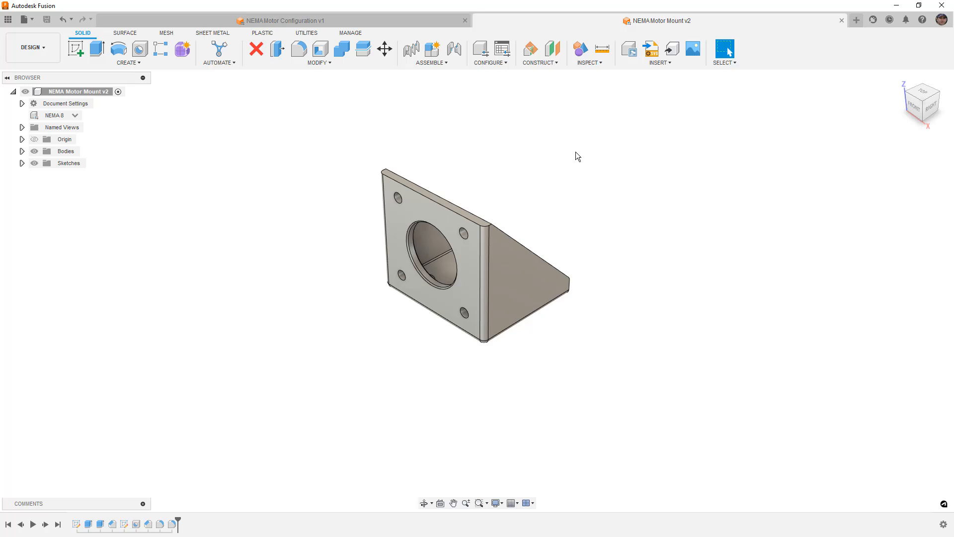
mouse_move(509, 204)
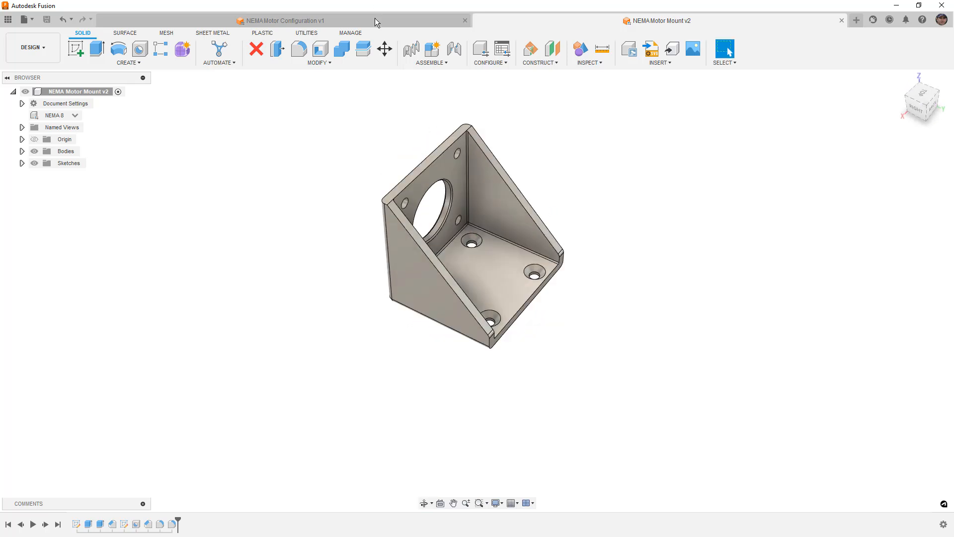
left_click(280, 20)
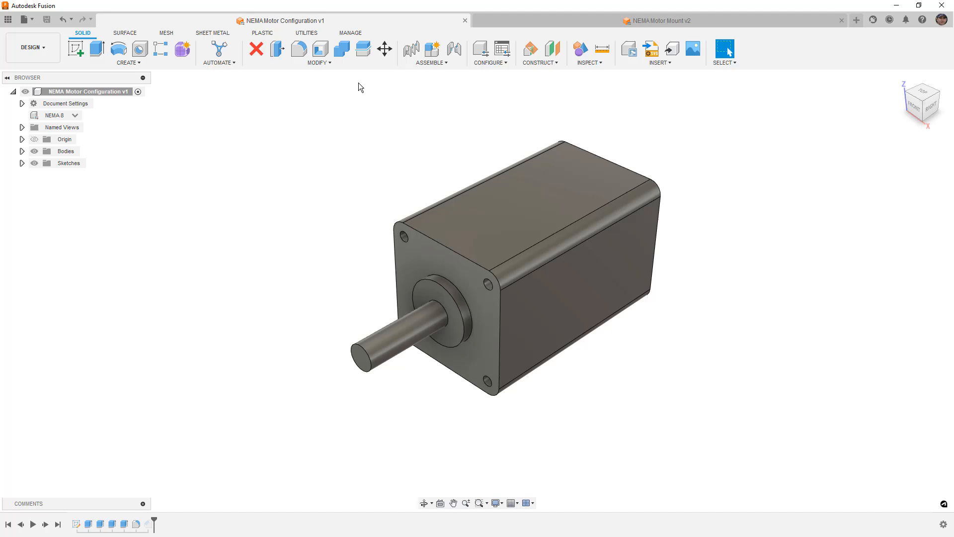
mouse_move(836, 99)
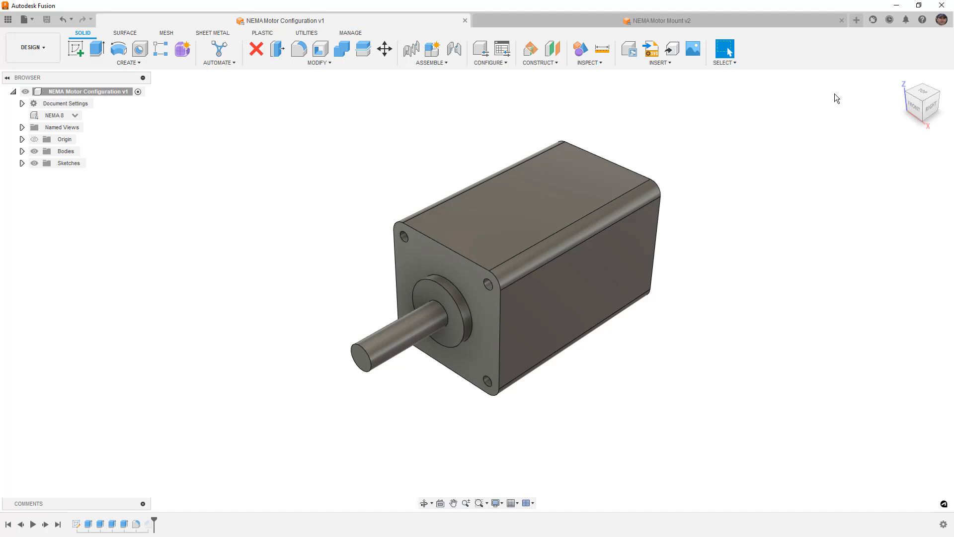
Create a new blank design and change its Document Settings units to Inch
left_click(856, 20)
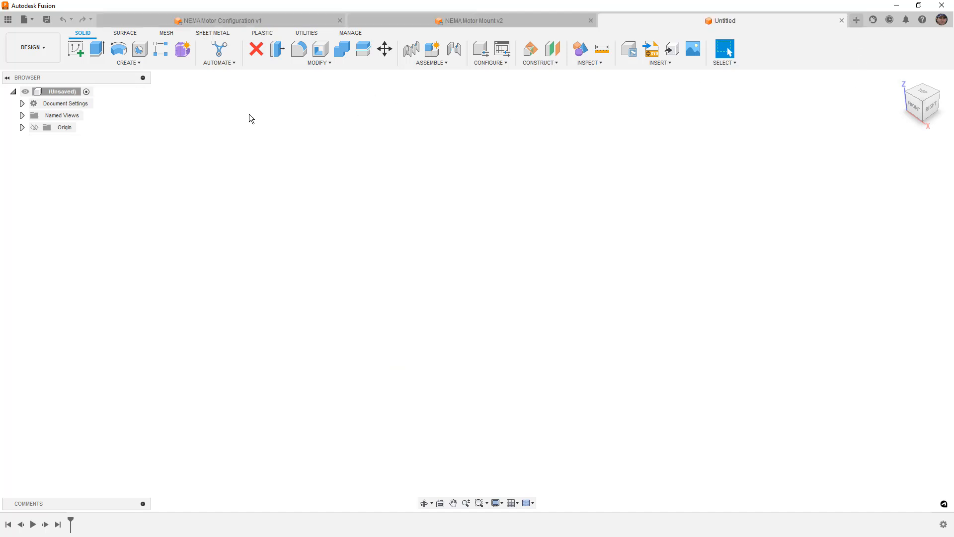
left_click(21, 102)
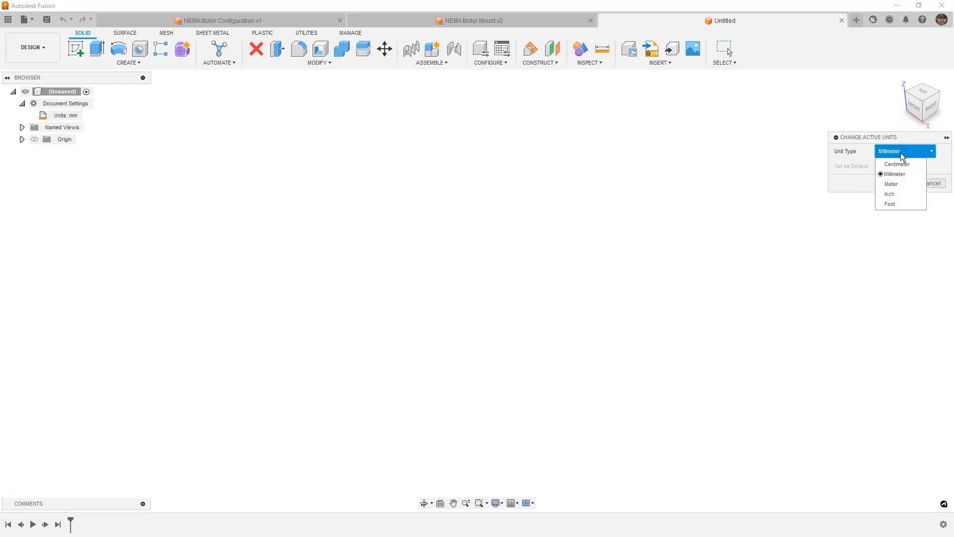
left_click(889, 194)
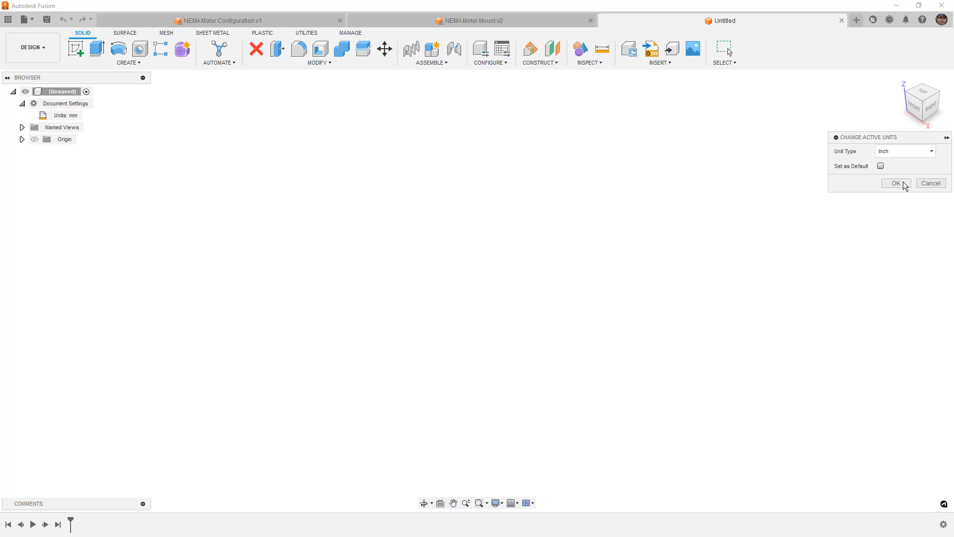
left_click(896, 183)
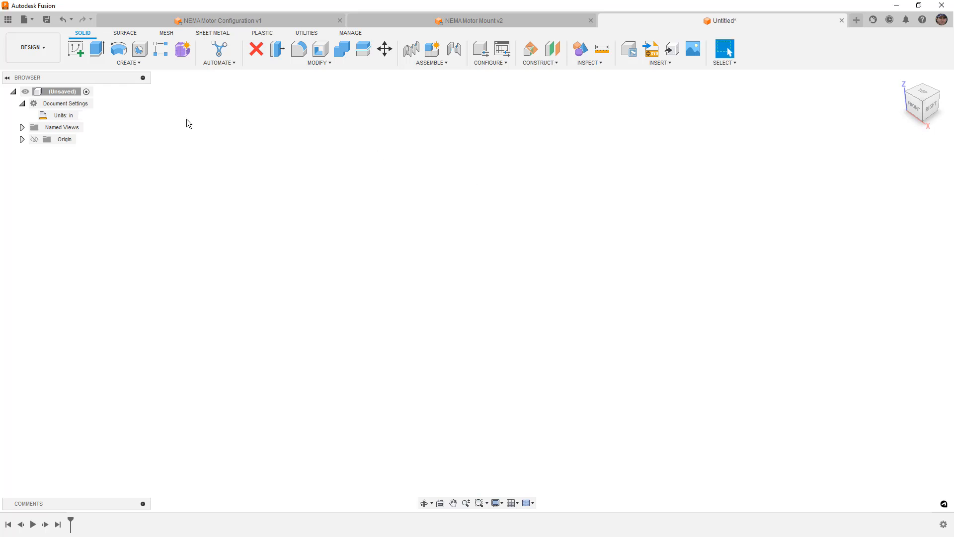
left_click(22, 102)
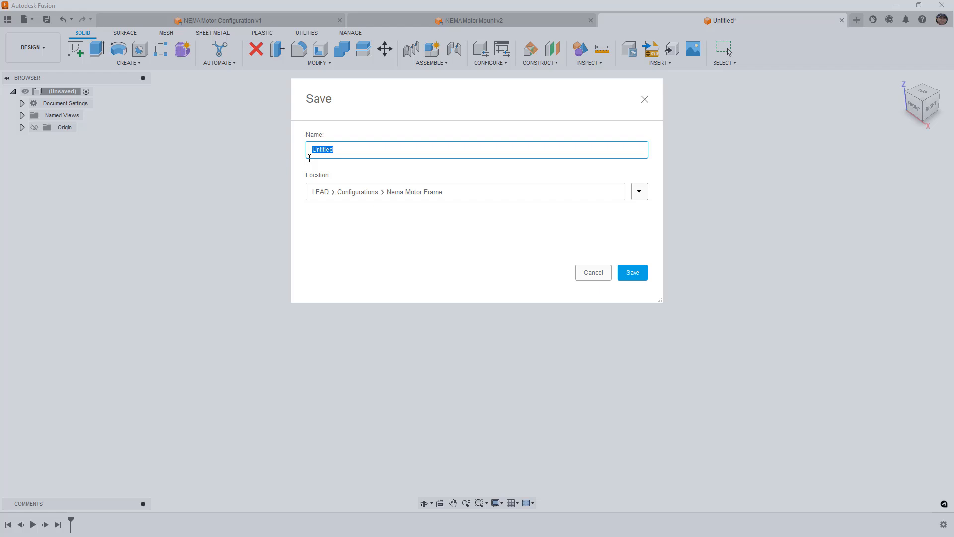
Name the design 'NEMA Assembly' and save it in the Nema Motor Frame folder
type("NE")
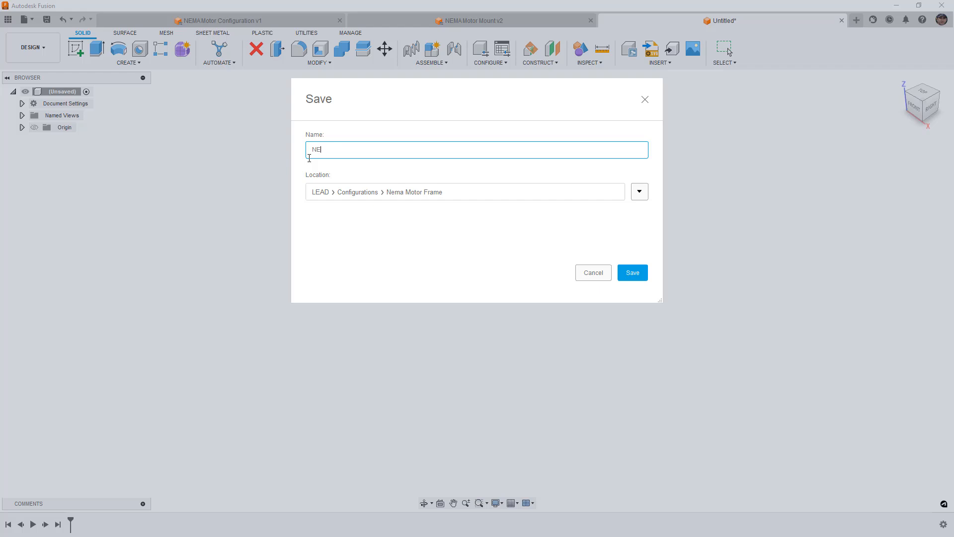
type("MAASsem")
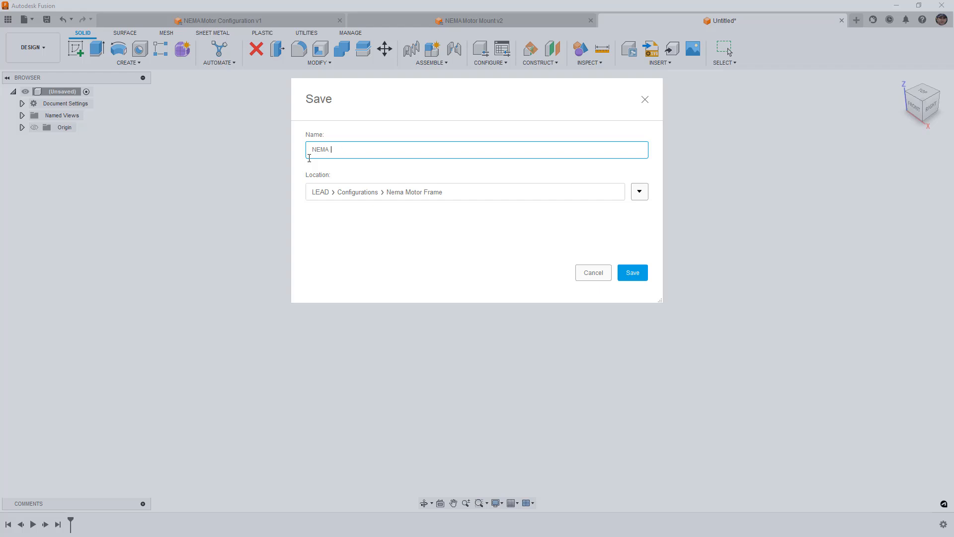
left_click(632, 273)
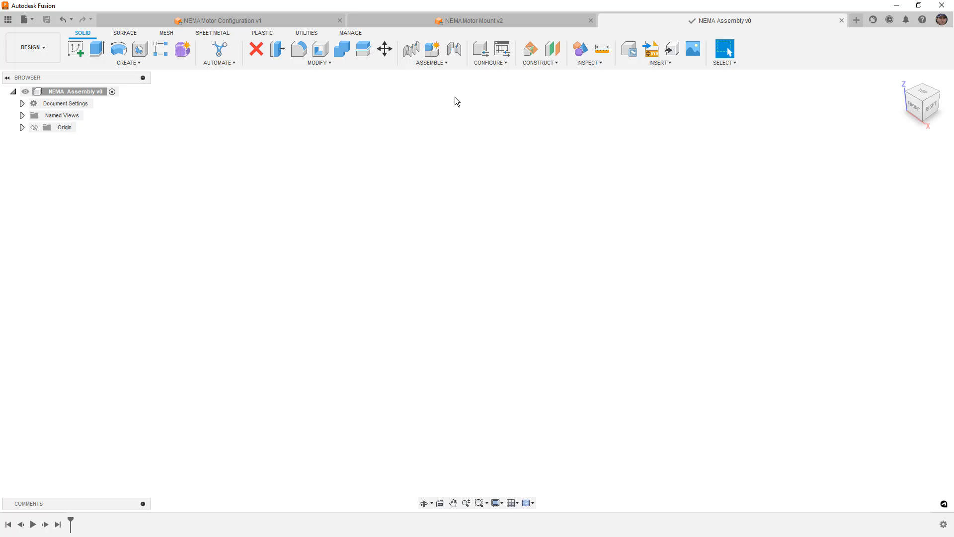
Close the motor mount and motor configuration designs and show the Data Panel file list
left_click(590, 20)
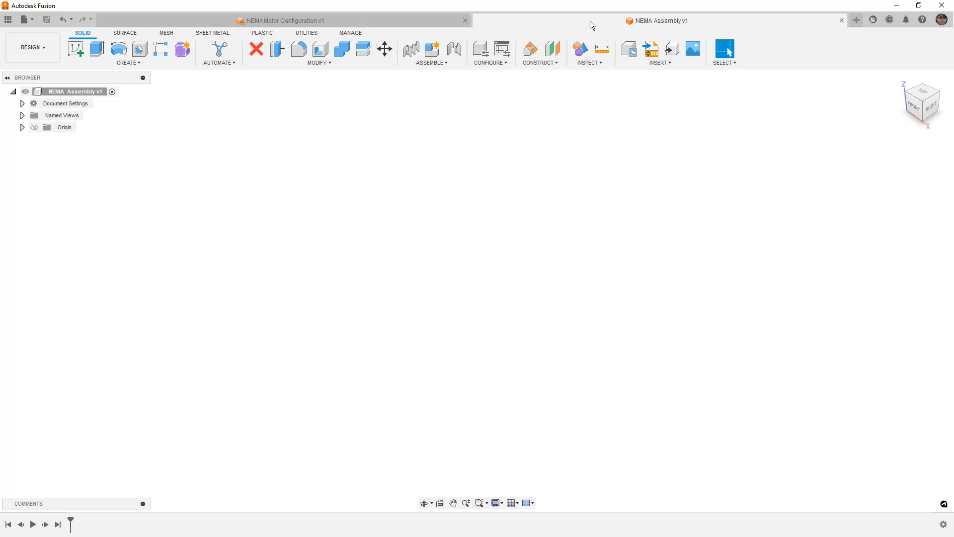
left_click(465, 20)
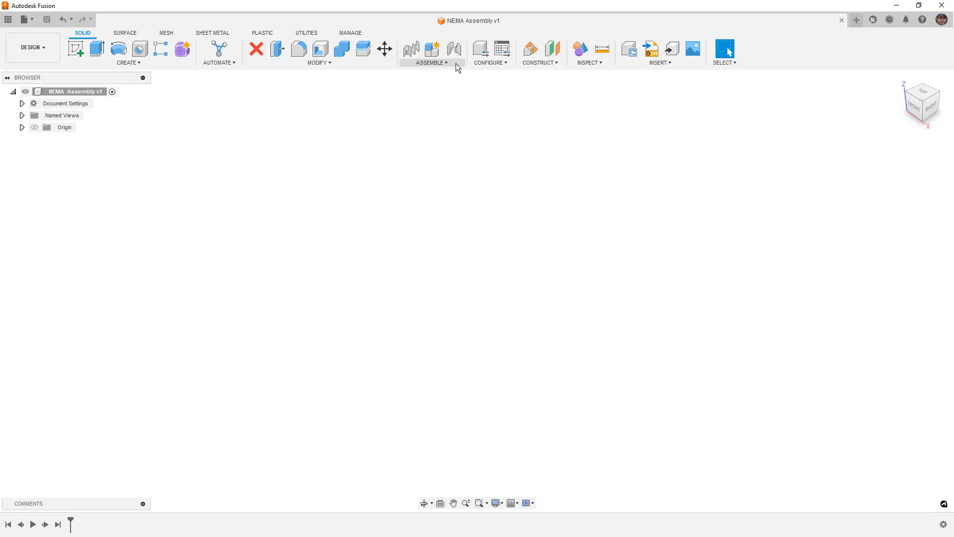
left_click(8, 20)
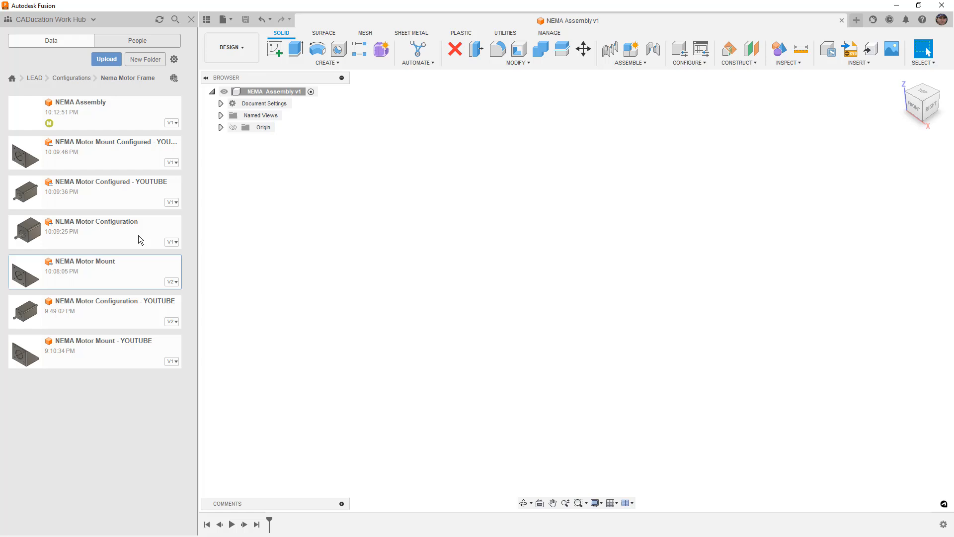
mouse_move(59, 272)
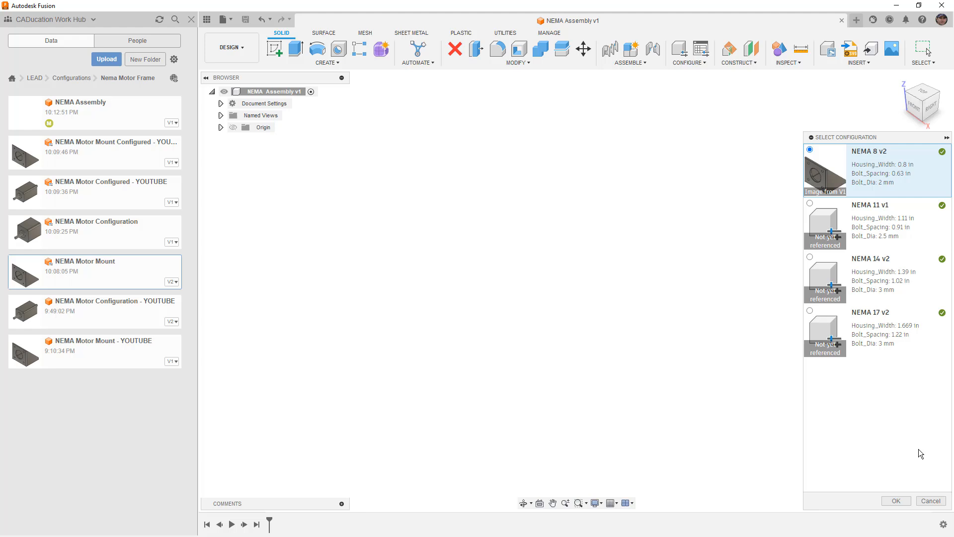
Insert the NEMA 8 mount, accept its placement and ground it in the assembly
left_click(894, 500)
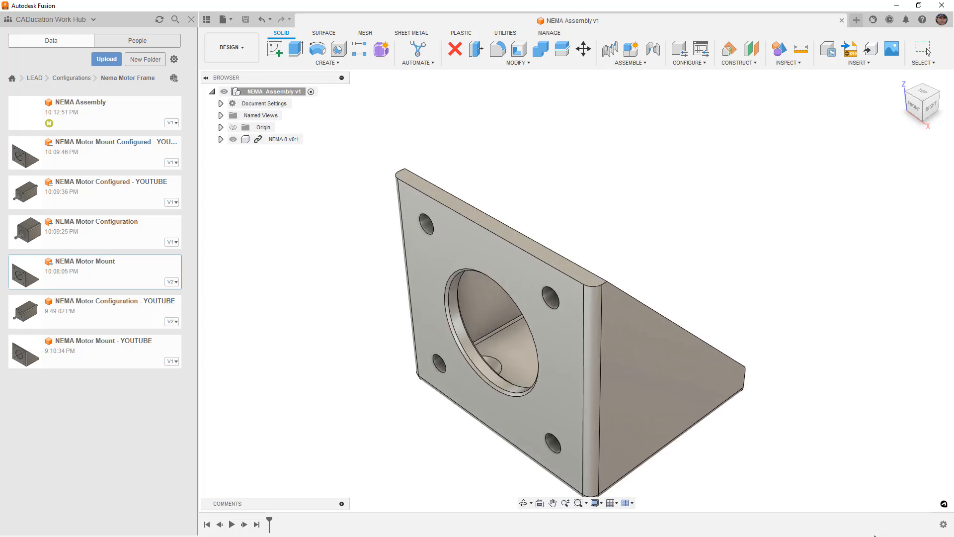
left_click(581, 48)
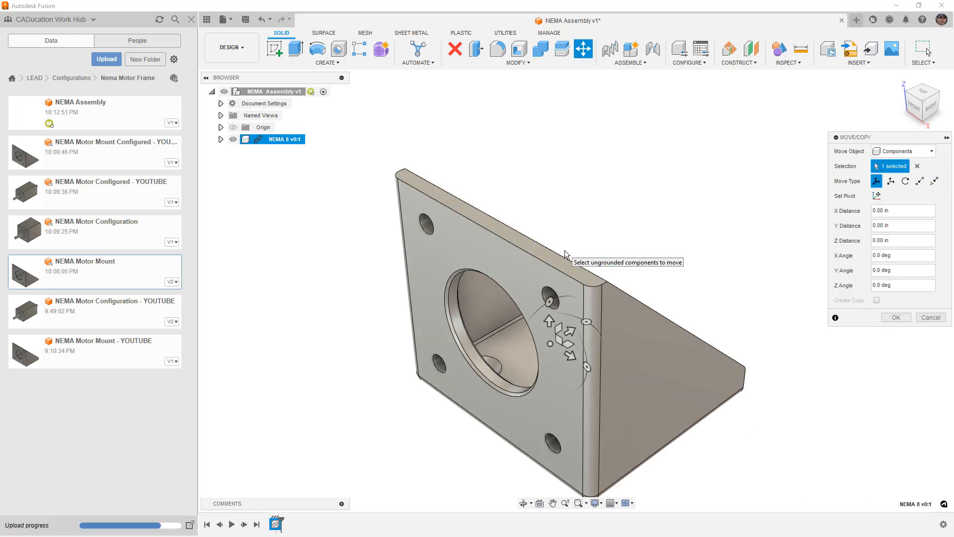
mouse_move(798, 324)
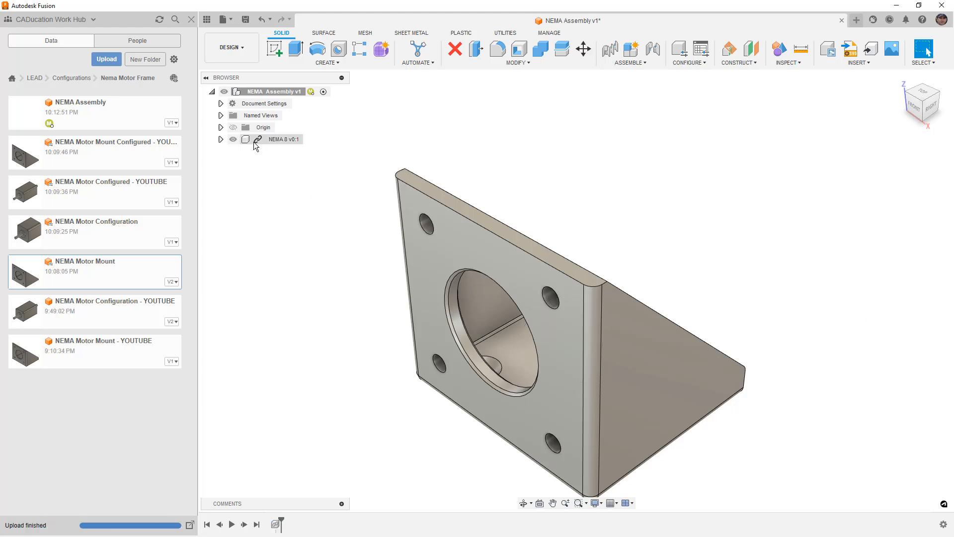
left_click(284, 139)
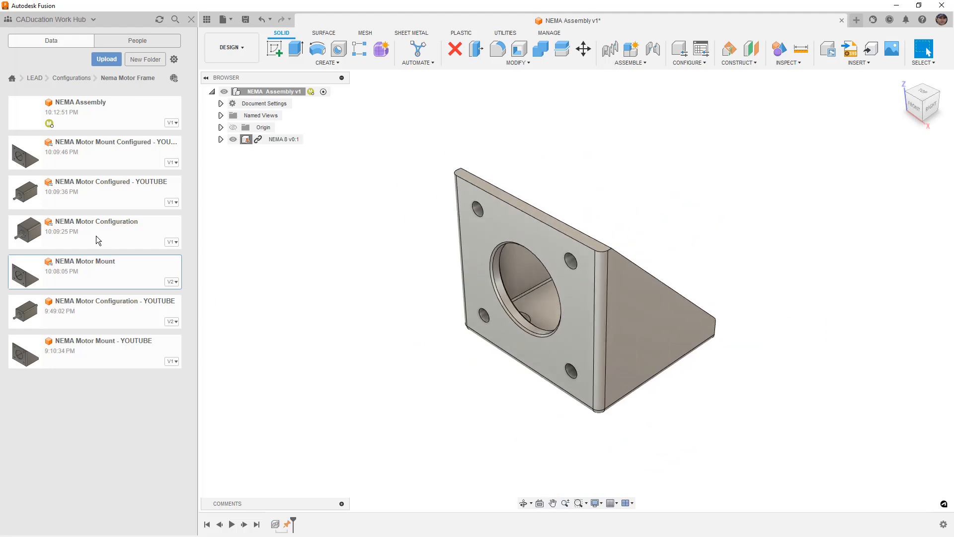
Insert the NEMA Motor Configuration and drag it 0.50 in back from the mount
left_click(96, 231)
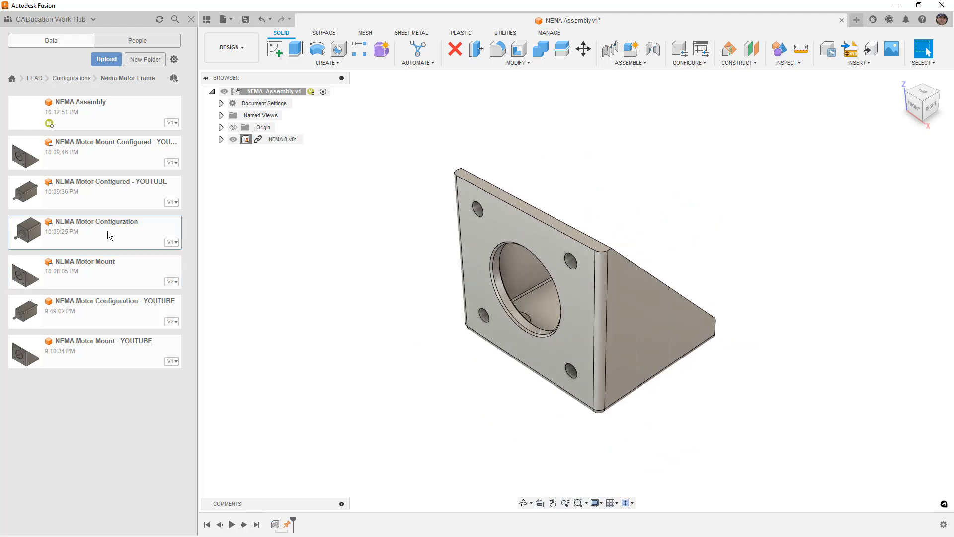
mouse_move(595, 161)
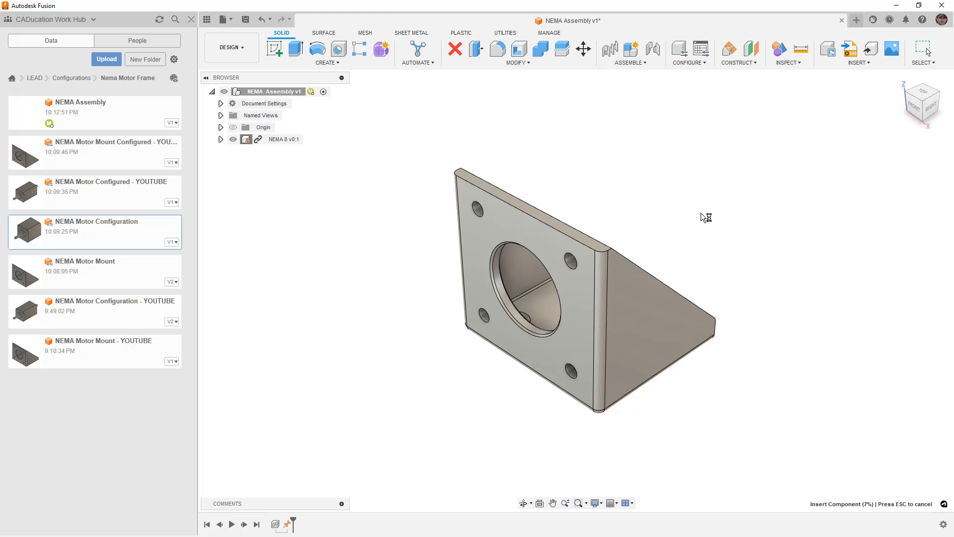
left_click(581, 49)
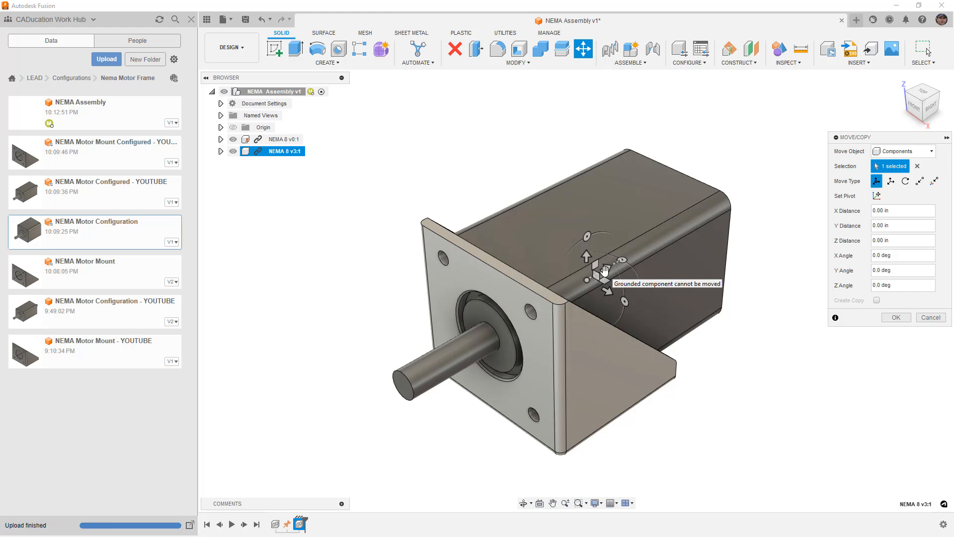
left_click_drag(603, 256, 673, 231)
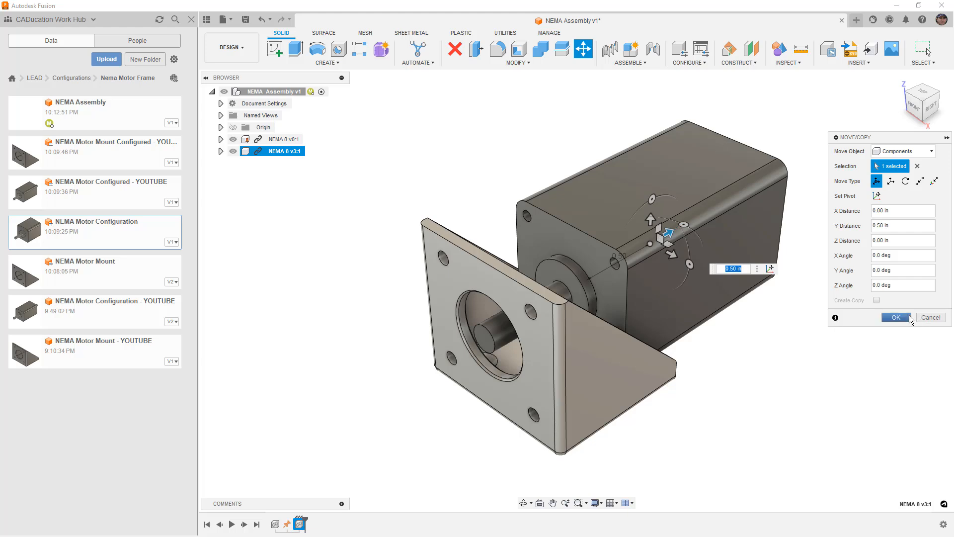
left_click(895, 317)
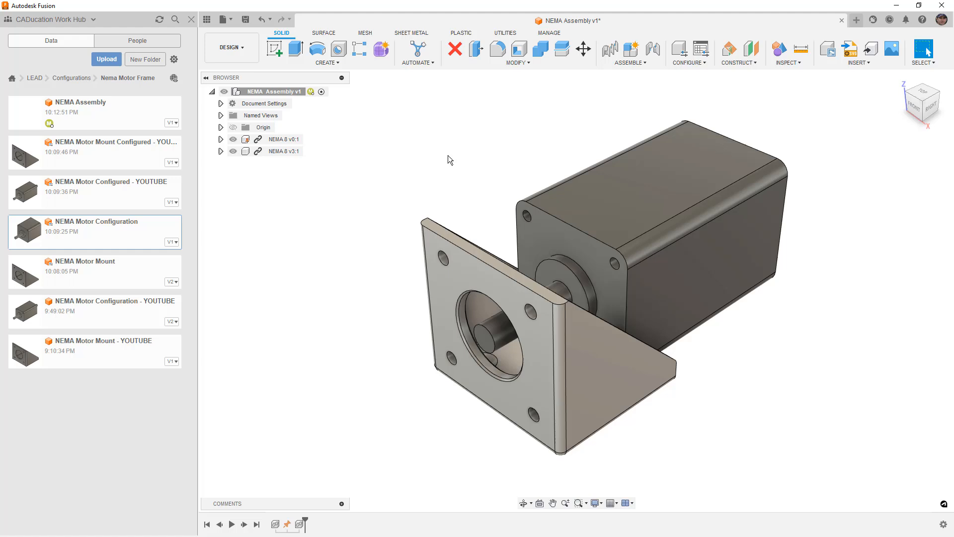
mouse_move(582, 91)
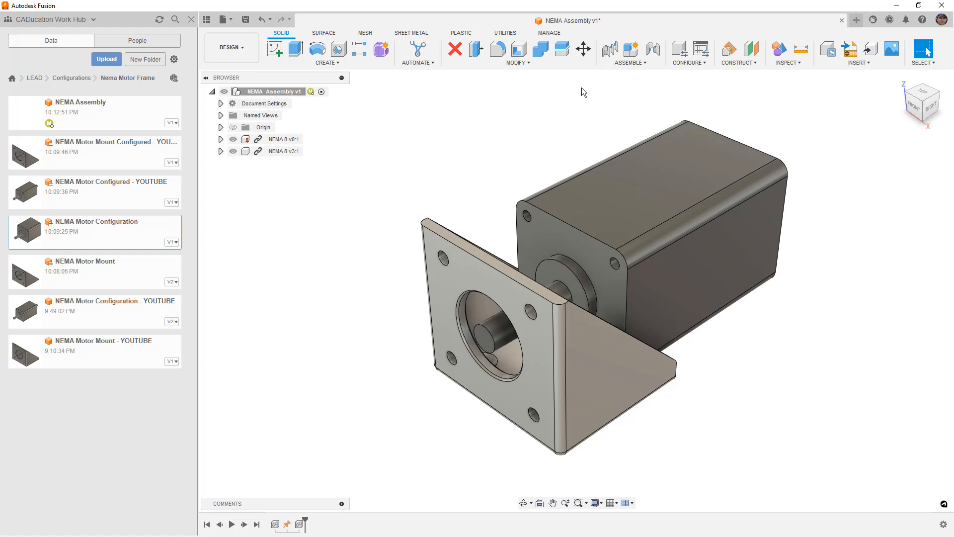
mouse_move(653, 50)
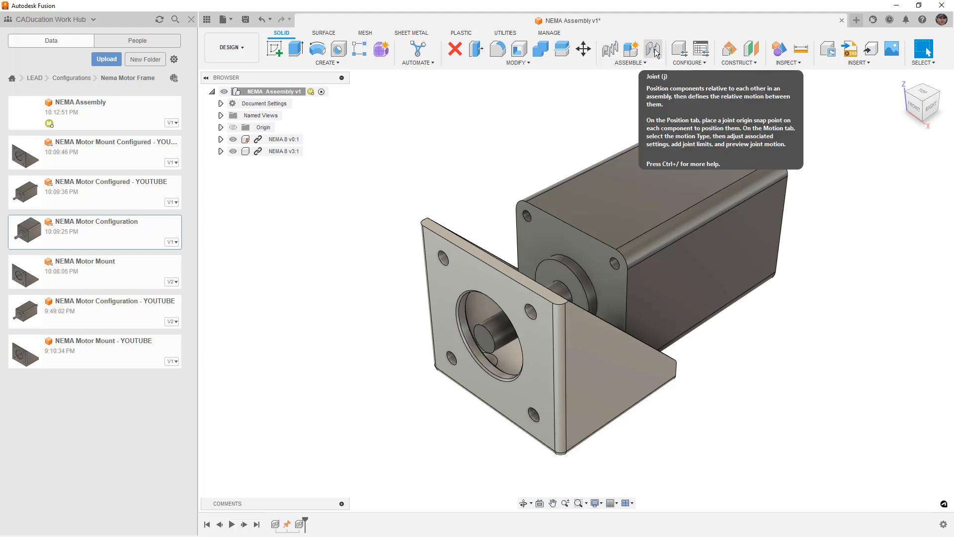
Hide the Data Panel and joint the motor's snap point to the matching mount hole
left_click(207, 19)
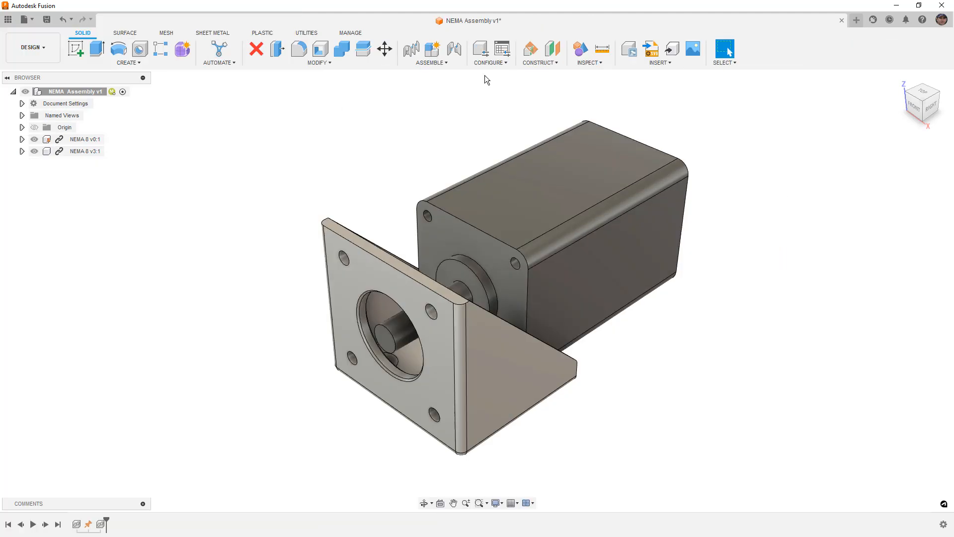
left_click(454, 50)
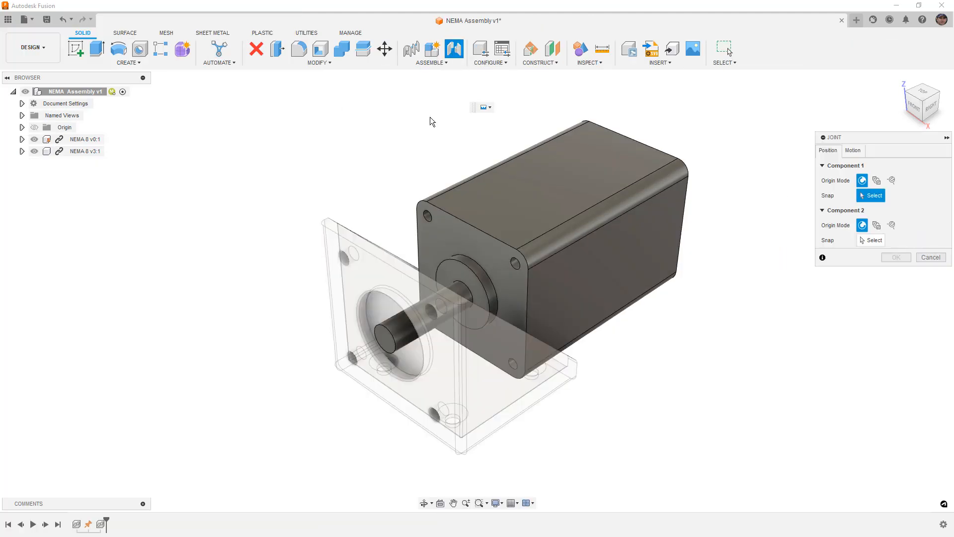
left_click(431, 213)
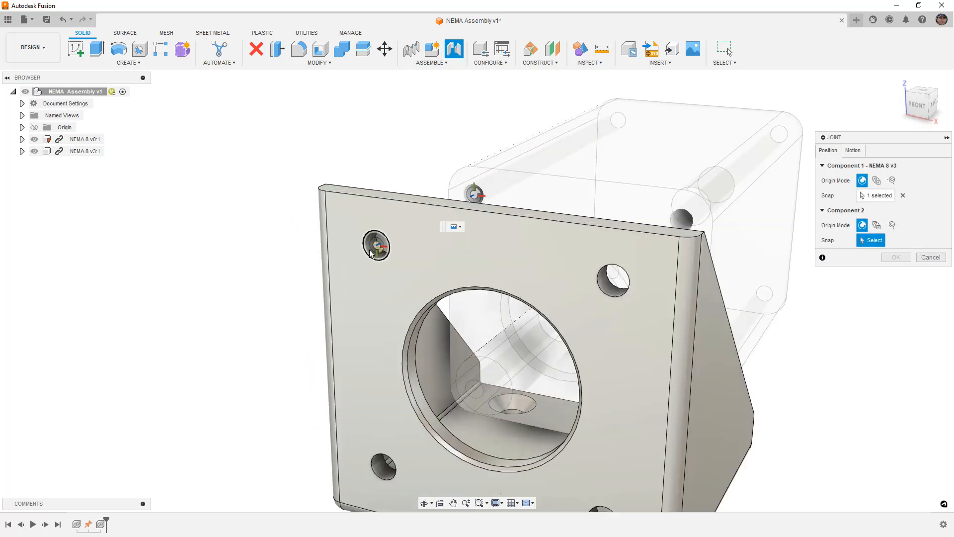
left_click(378, 245)
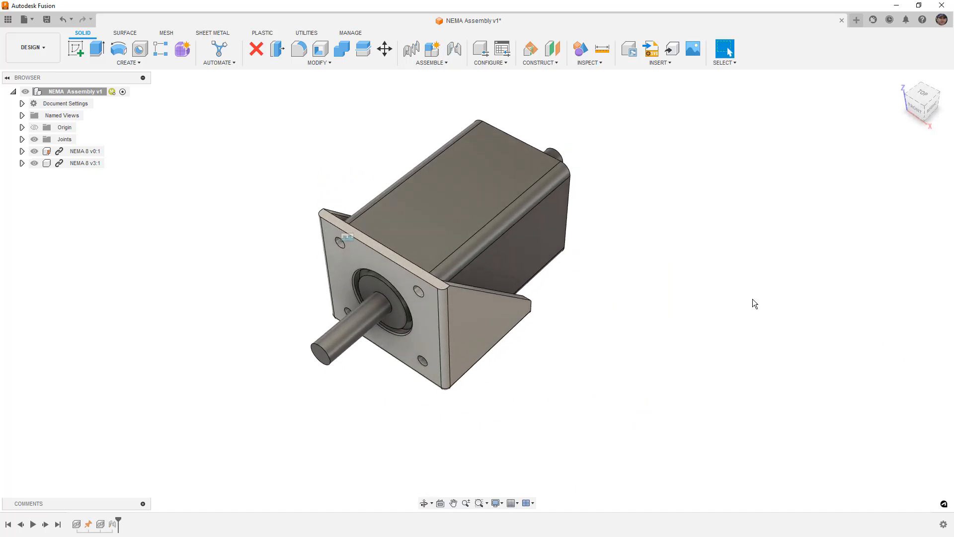
mouse_move(673, 300)
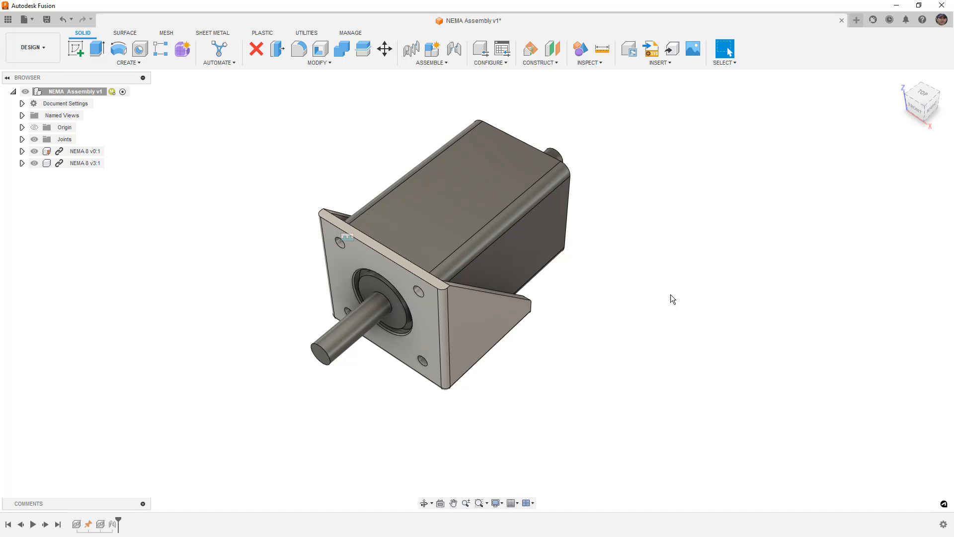
mouse_move(544, 376)
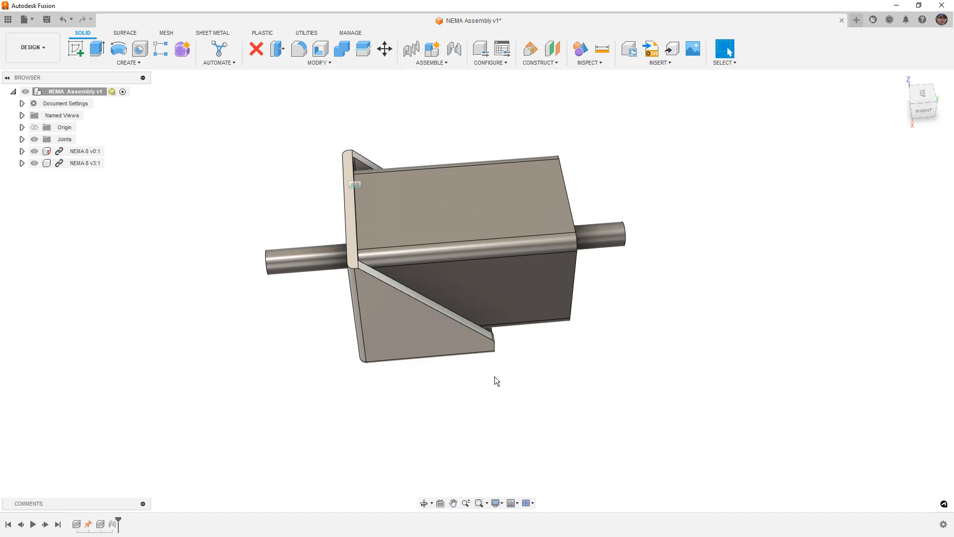
mouse_move(522, 371)
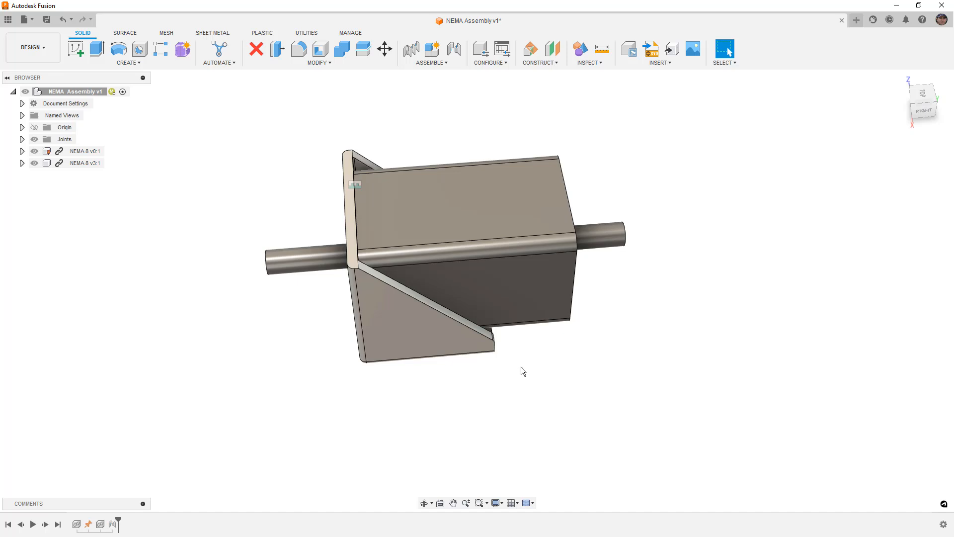
mouse_move(476, 367)
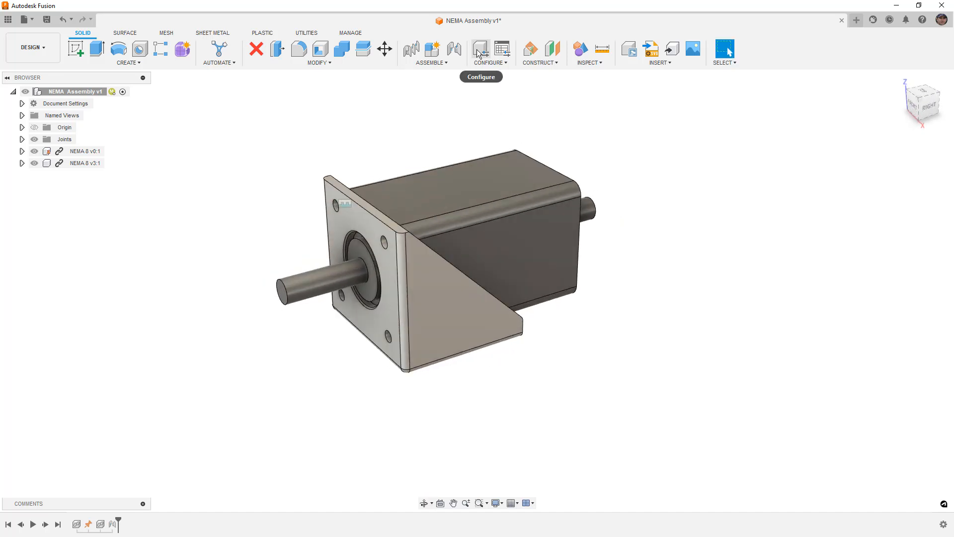
Create Configured Design on the assembly and accept the Configuration Mode dialog
left_click(480, 51)
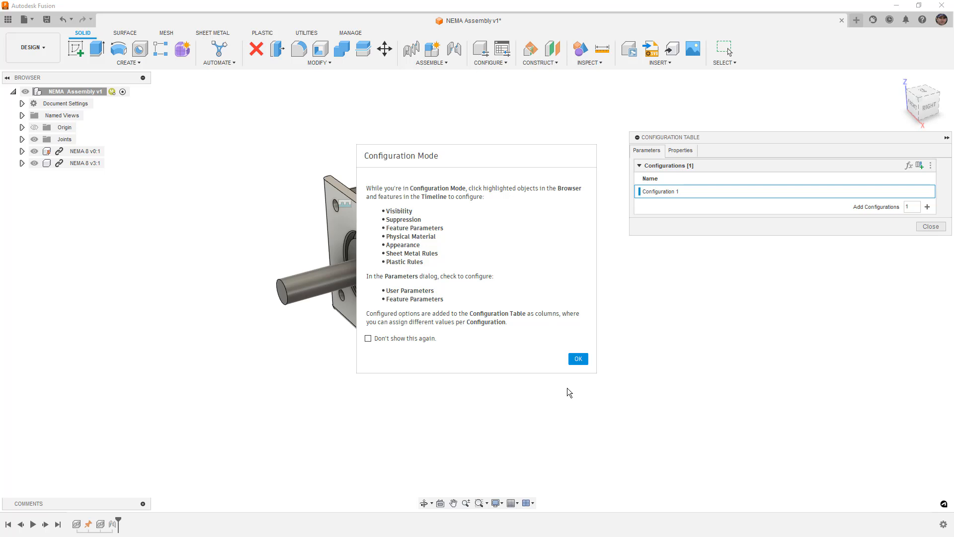
mouse_move(576, 359)
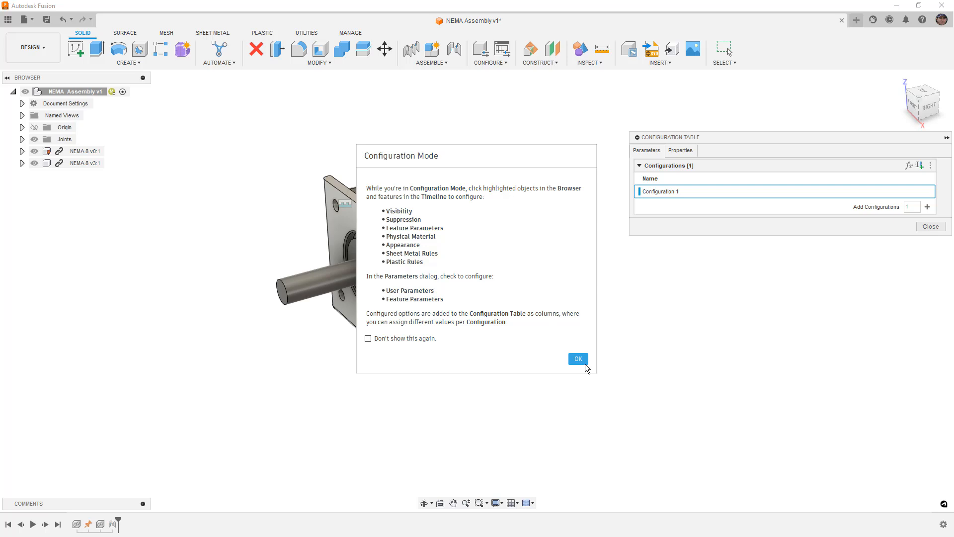
mouse_move(441, 266)
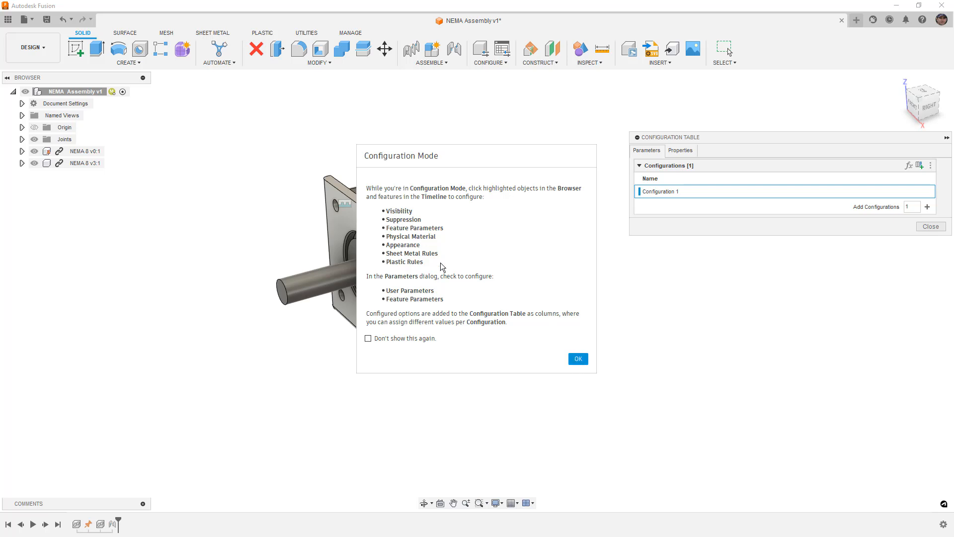
mouse_move(408, 268)
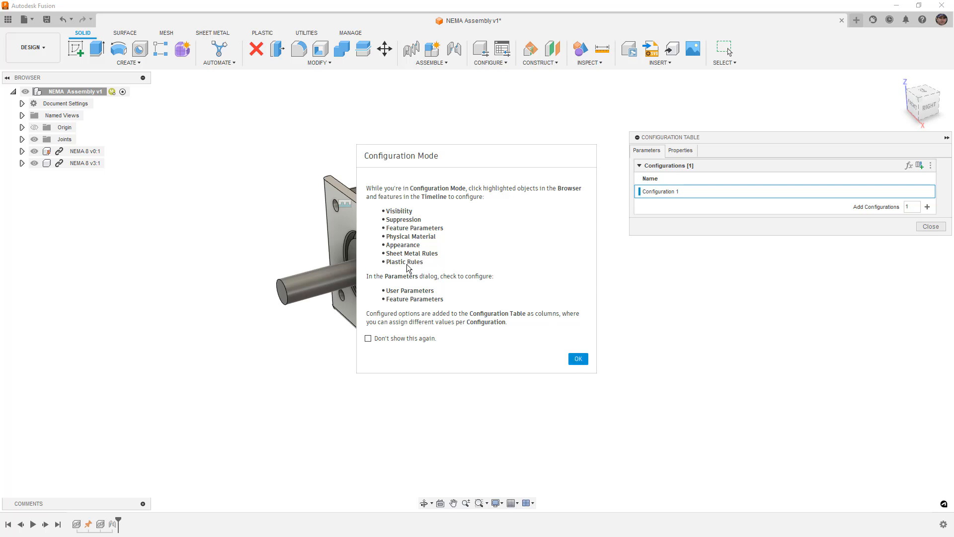
mouse_move(422, 300)
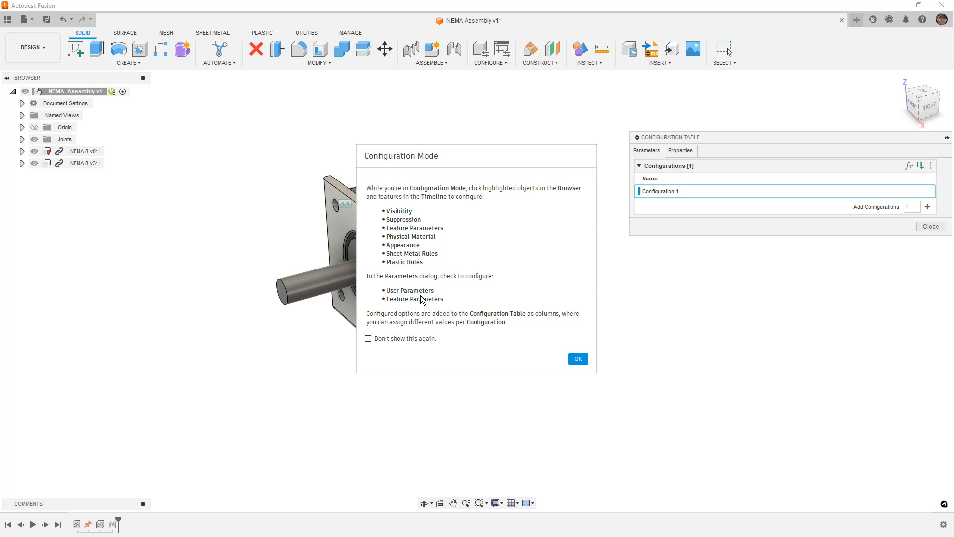
mouse_move(577, 358)
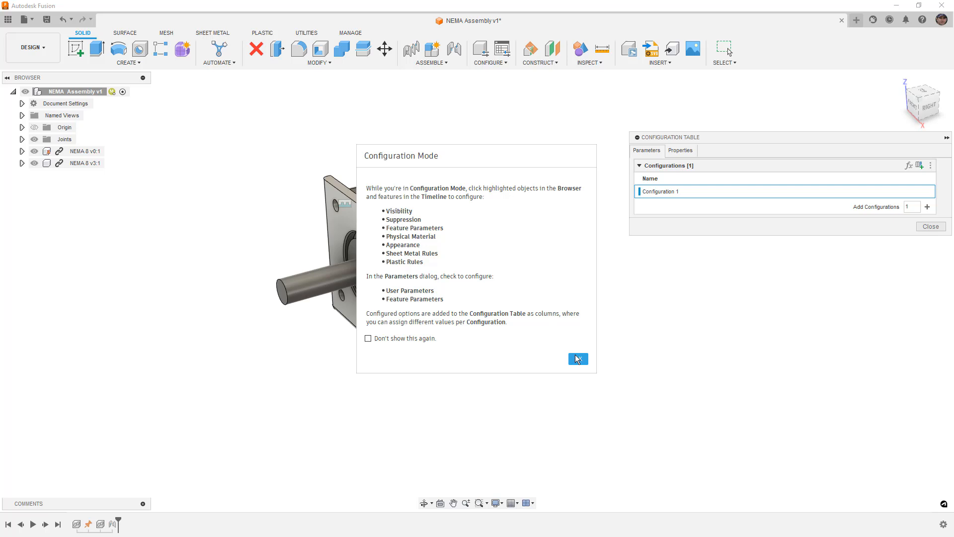
left_click(577, 359)
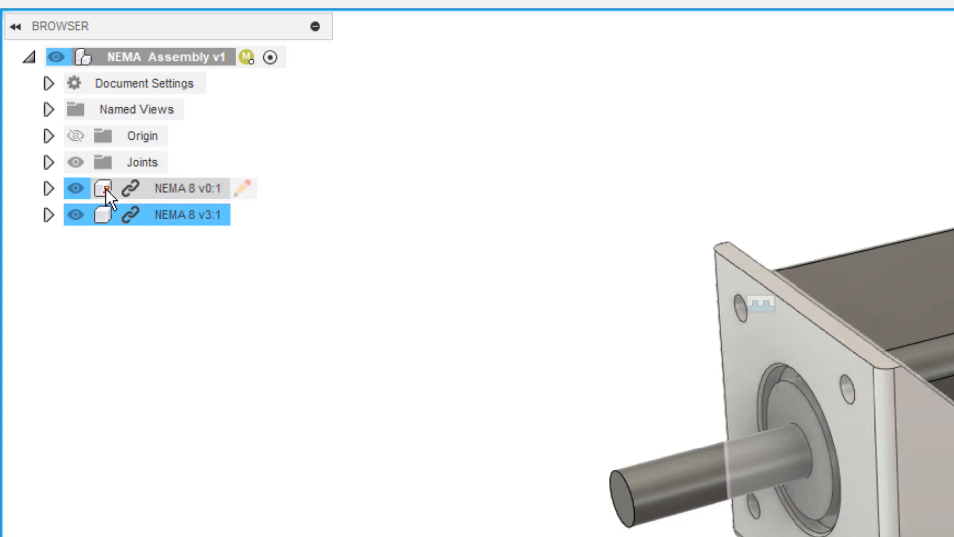
Make the NEMA 8 mount's and motor's inserts configurable, adding a column for each
left_click(103, 188)
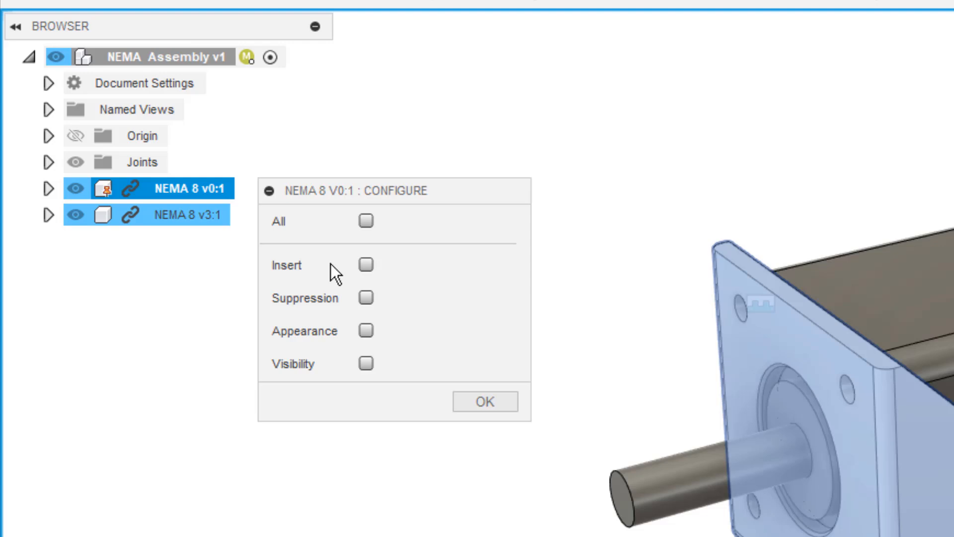
left_click(365, 264)
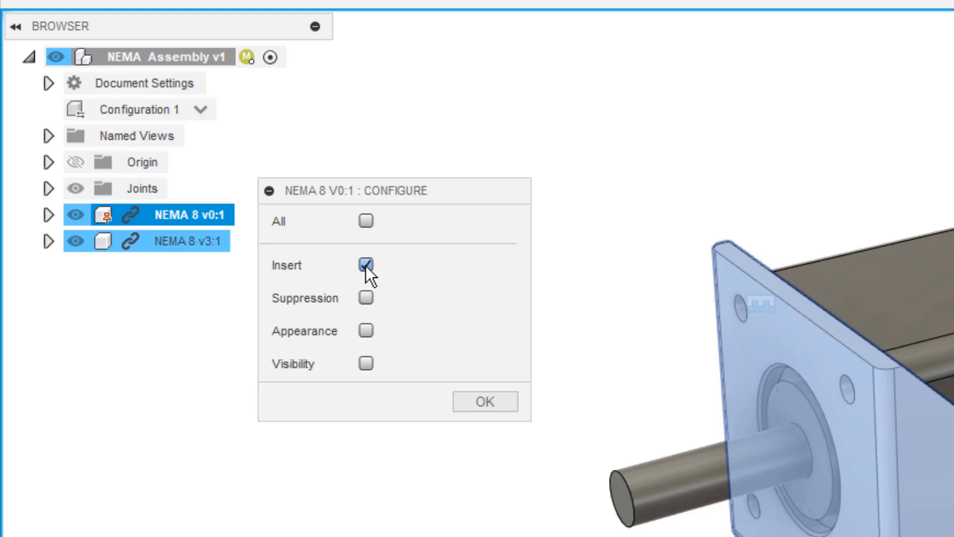
left_click(484, 401)
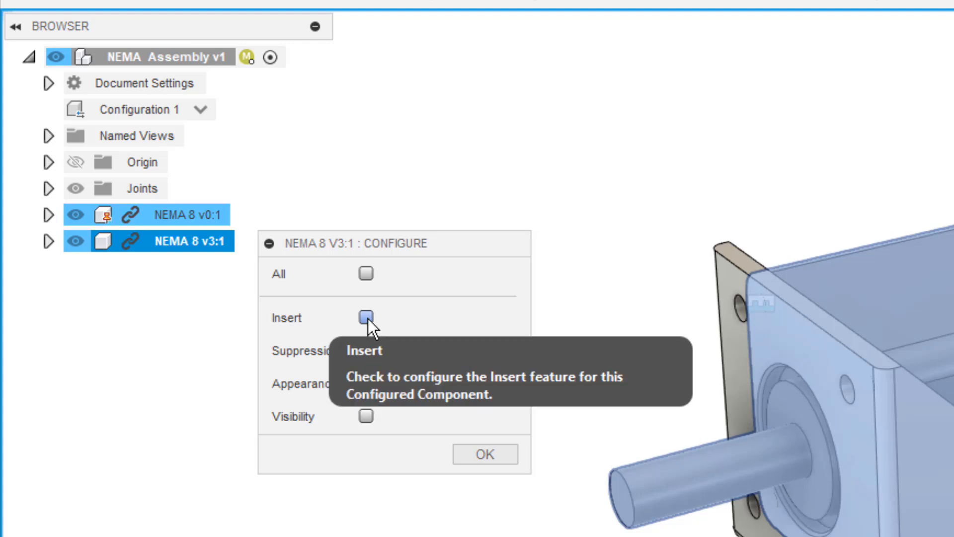
left_click(484, 454)
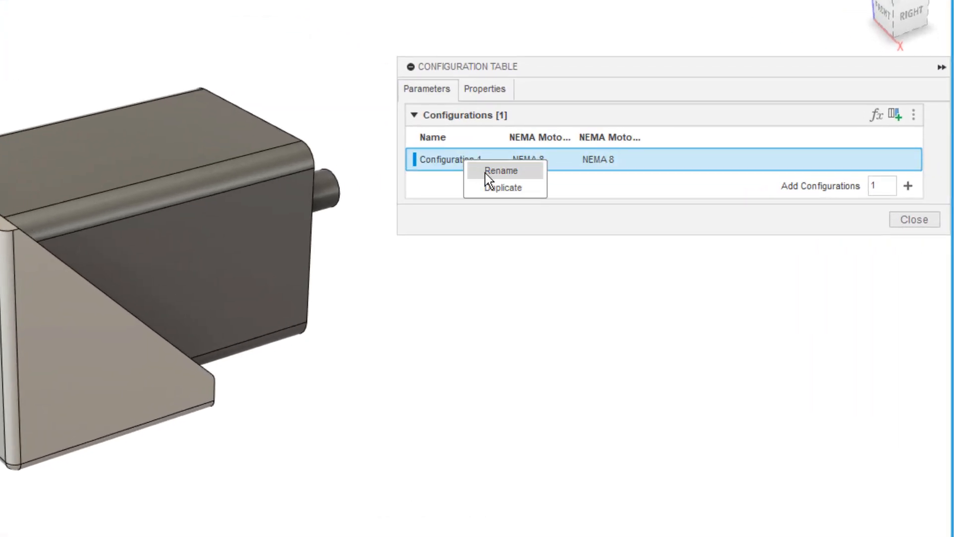
Add three new configurations to the table alongside NEMA 8
left_click(500, 170)
type("NEMA 8")
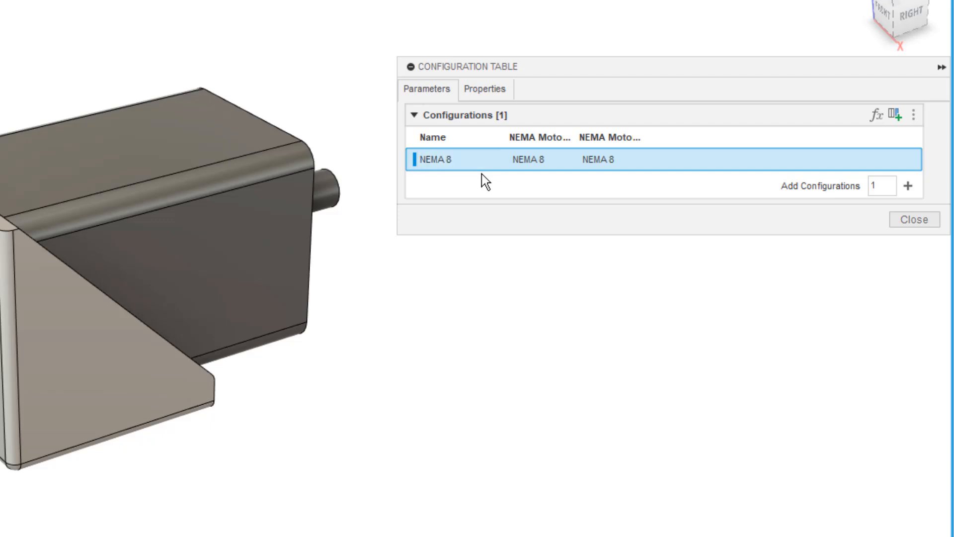
mouse_move(800, 236)
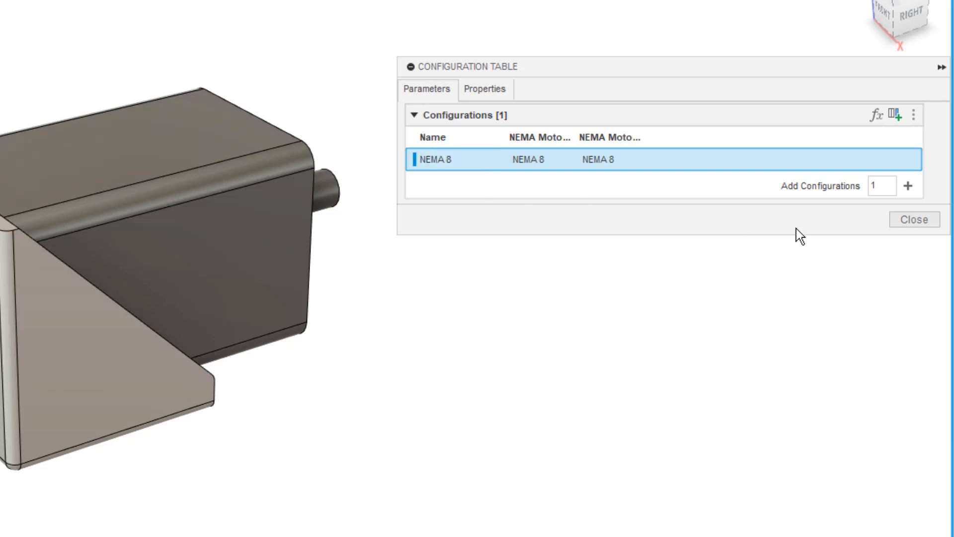
left_click(881, 186)
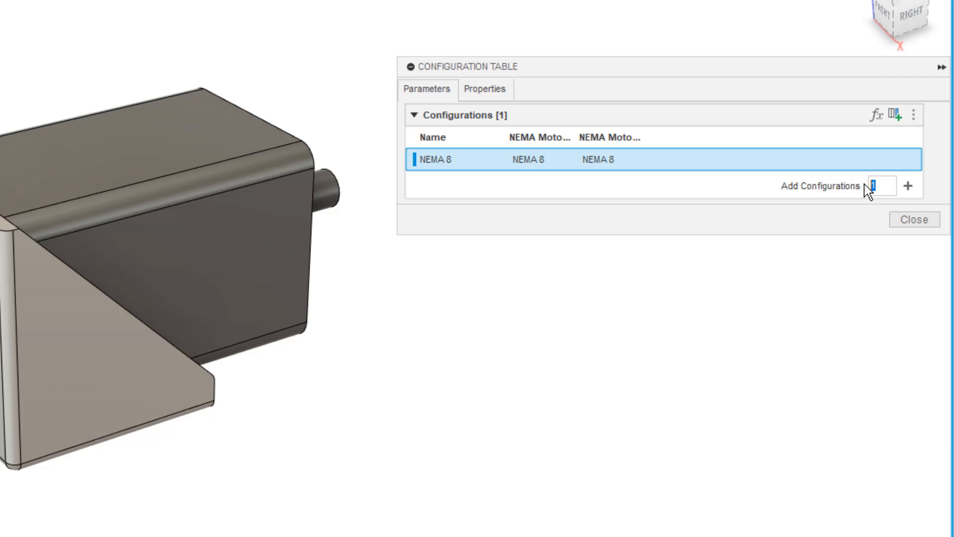
left_click(907, 186)
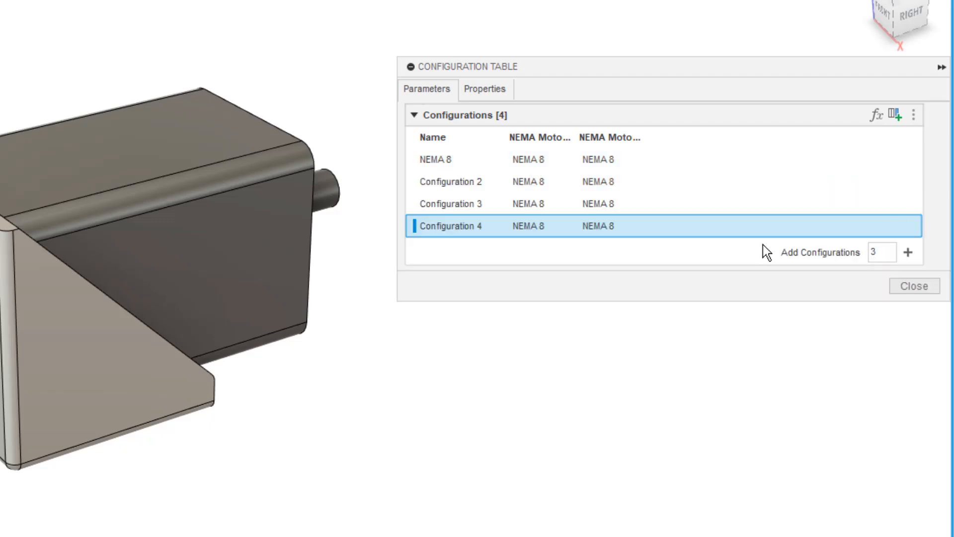
Rename the new rows to NEMA 11, NEMA 14 and NEMA 17
right_click(450, 181)
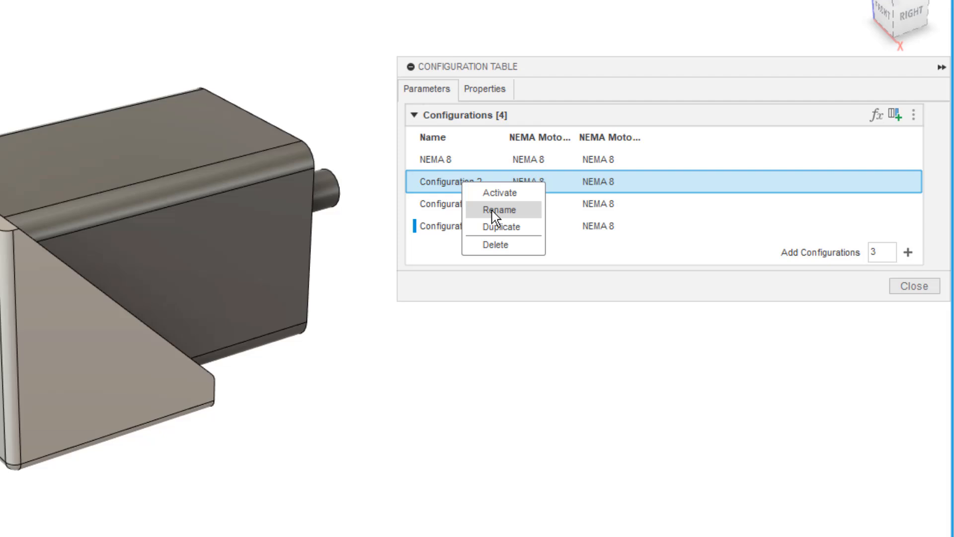
left_click(498, 210)
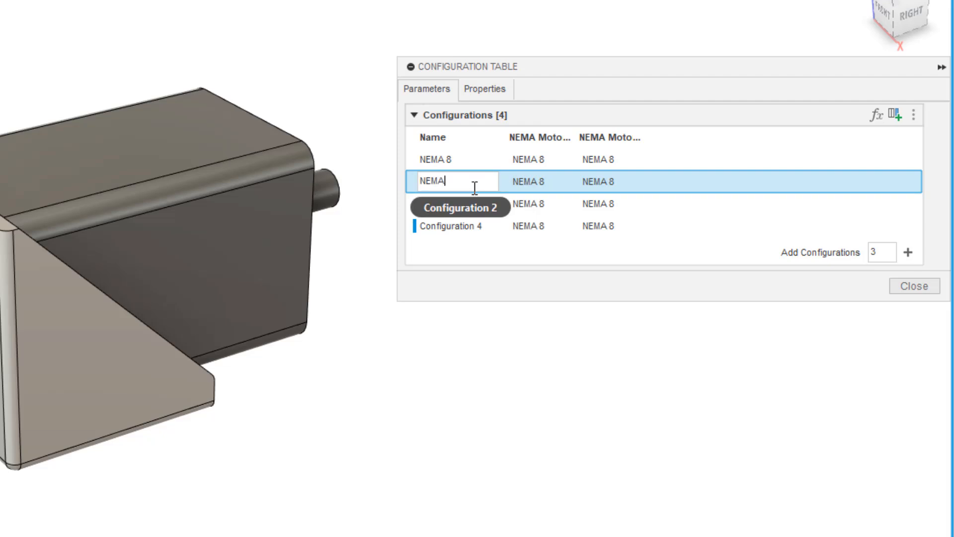
type("11")
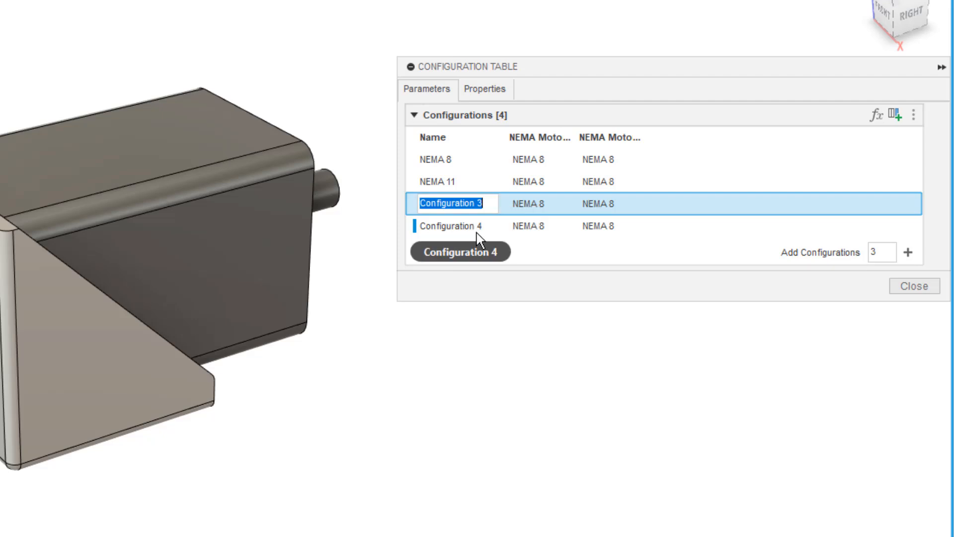
type("NEMA 14")
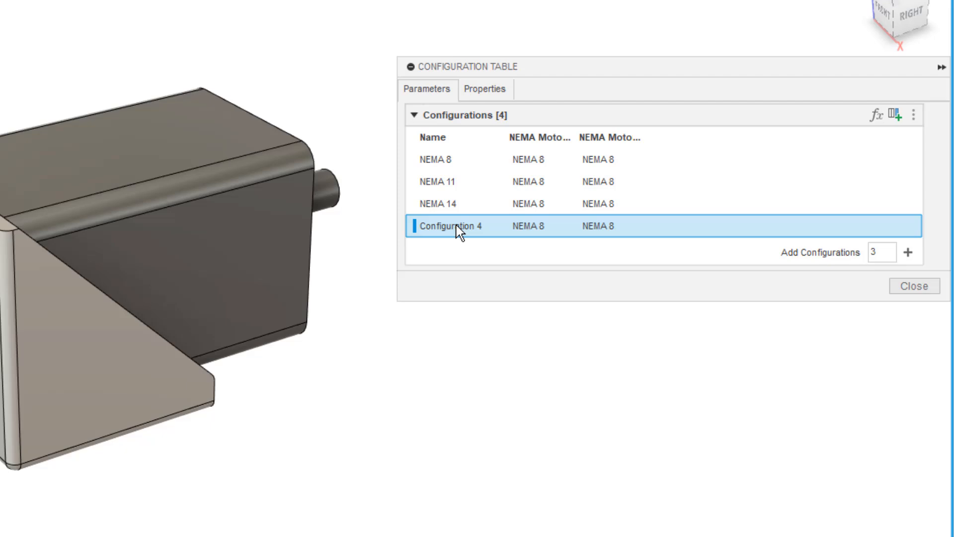
type("NEMA 17")
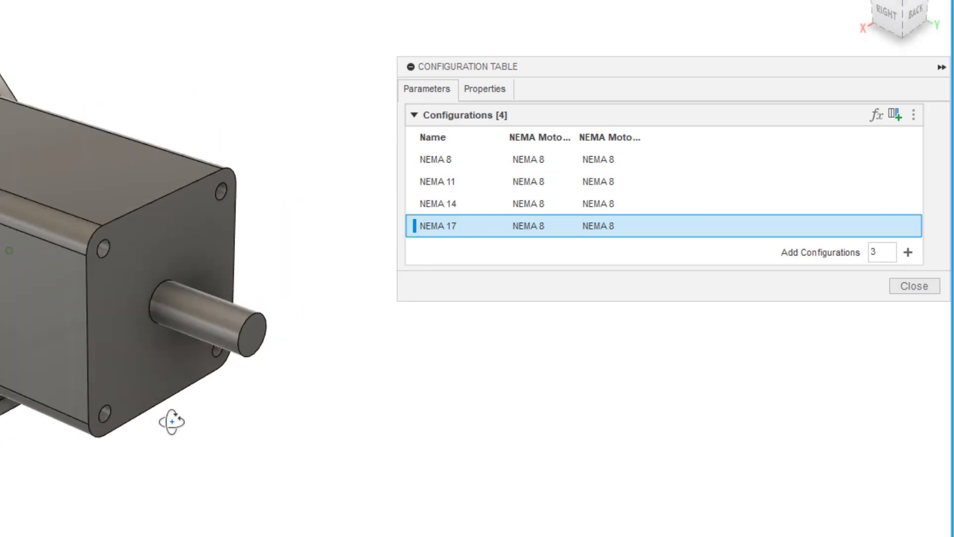
left_click_drag(170, 419, 298, 436)
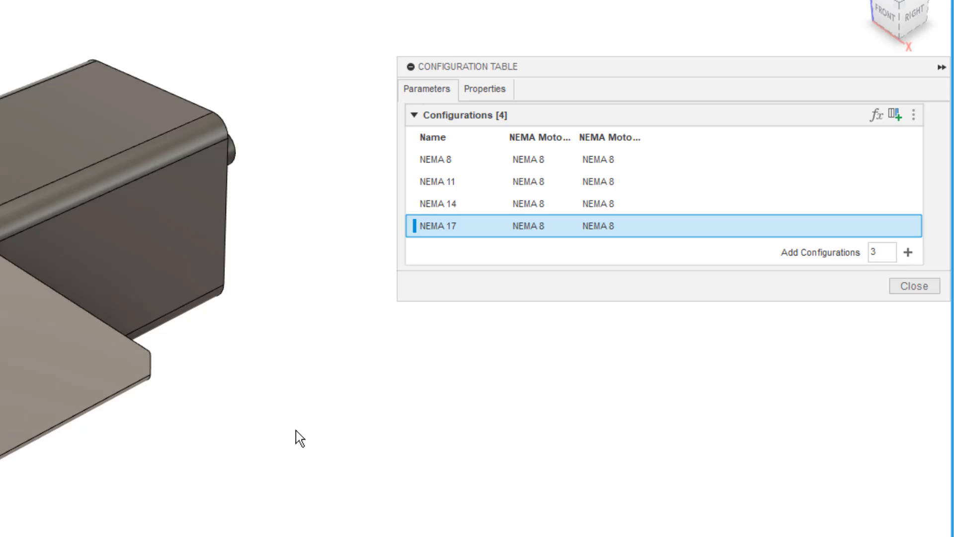
mouse_move(578, 297)
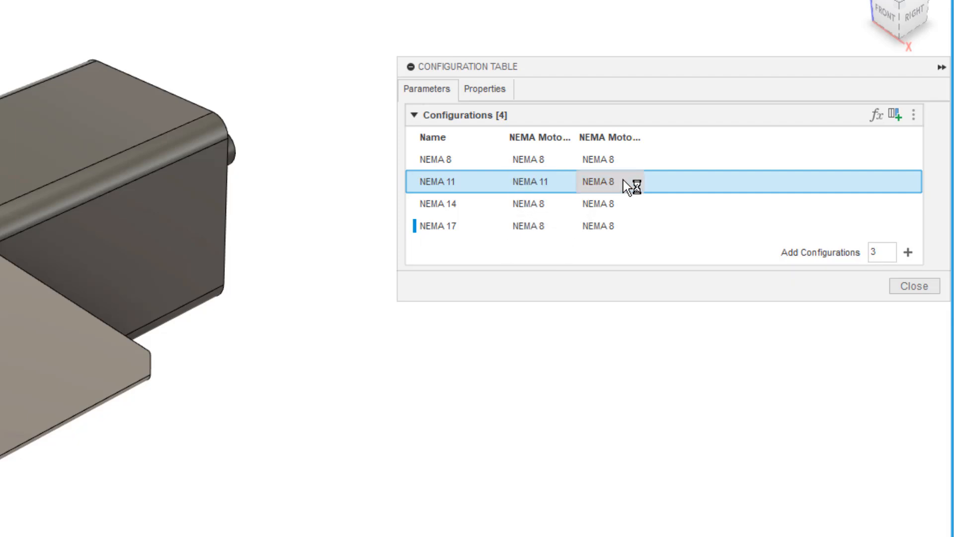
Give NEMA 11 the NEMA 11 motor and NEMA 14 the NEMA 14 mount and motor
left_click(608, 181)
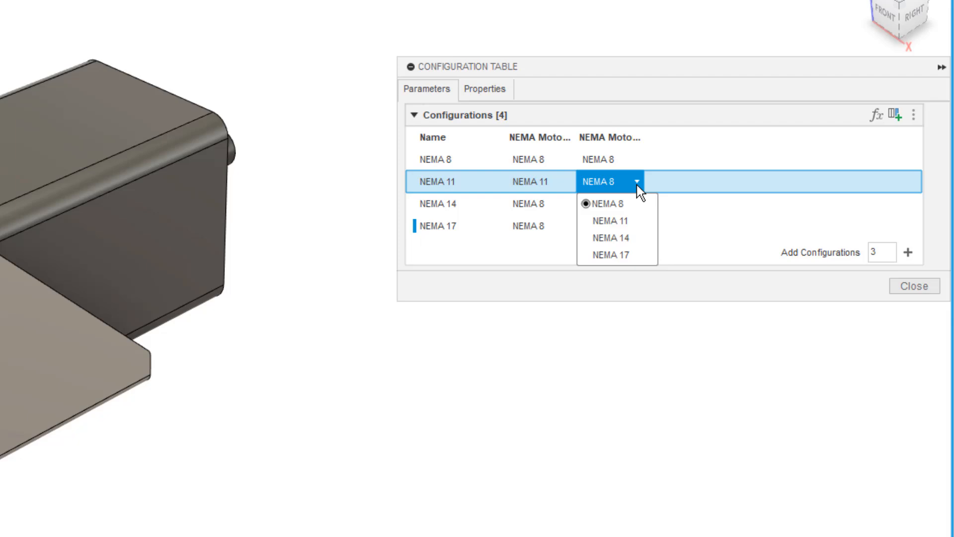
left_click(609, 220)
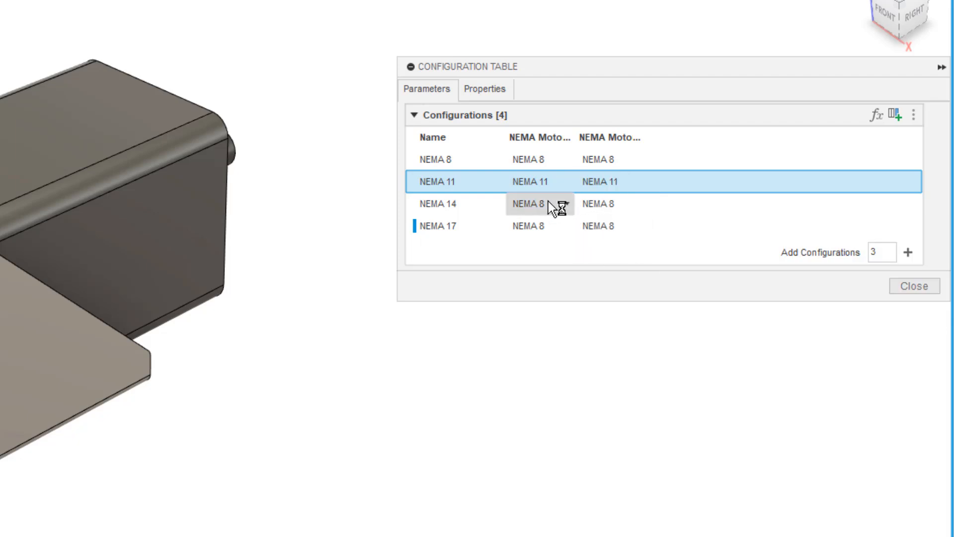
left_click(539, 203)
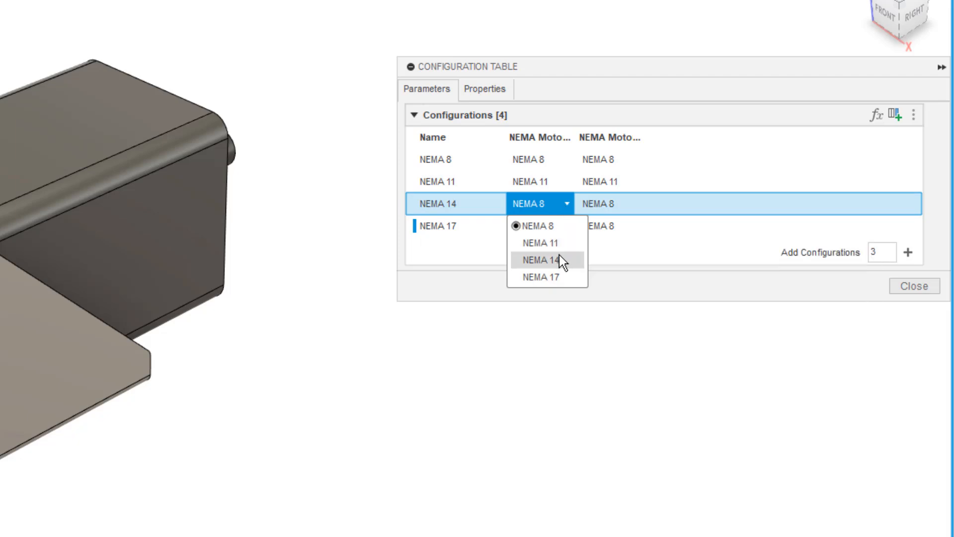
left_click(537, 259)
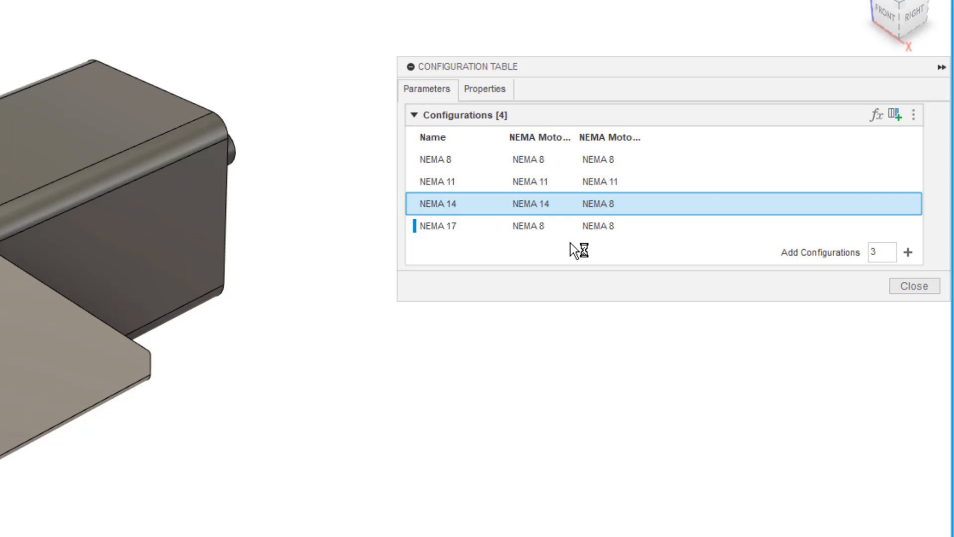
left_click(608, 203)
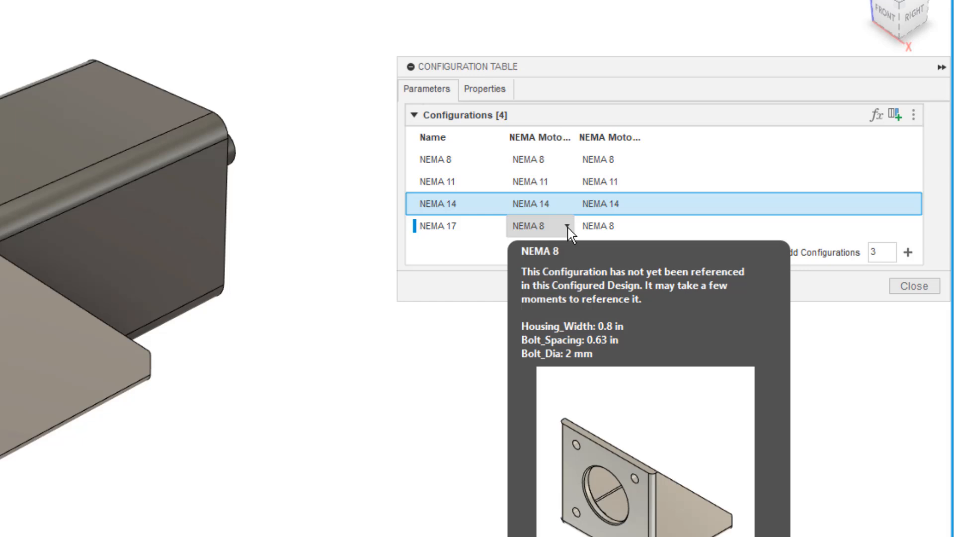
mouse_move(578, 237)
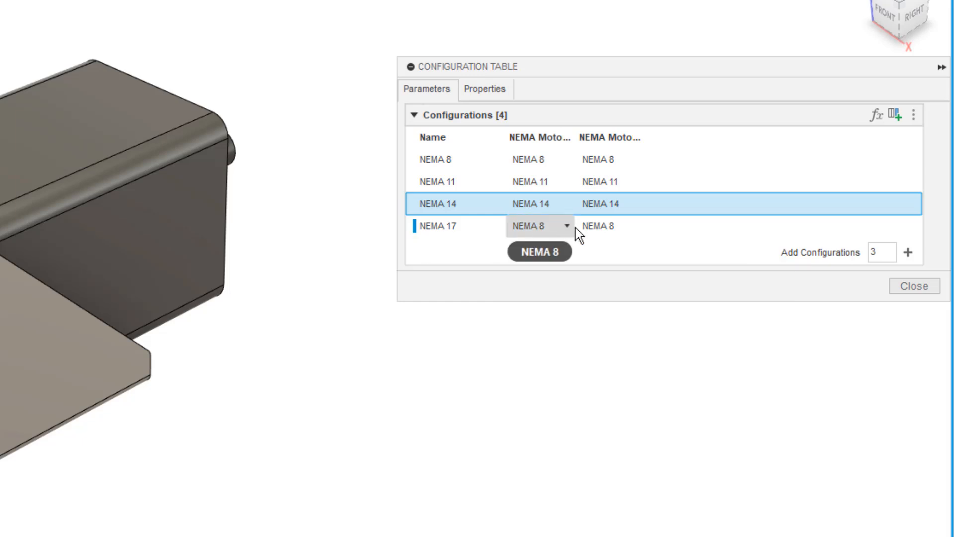
Give the NEMA 17 configuration the NEMA 17 mount and motor
left_click(538, 225)
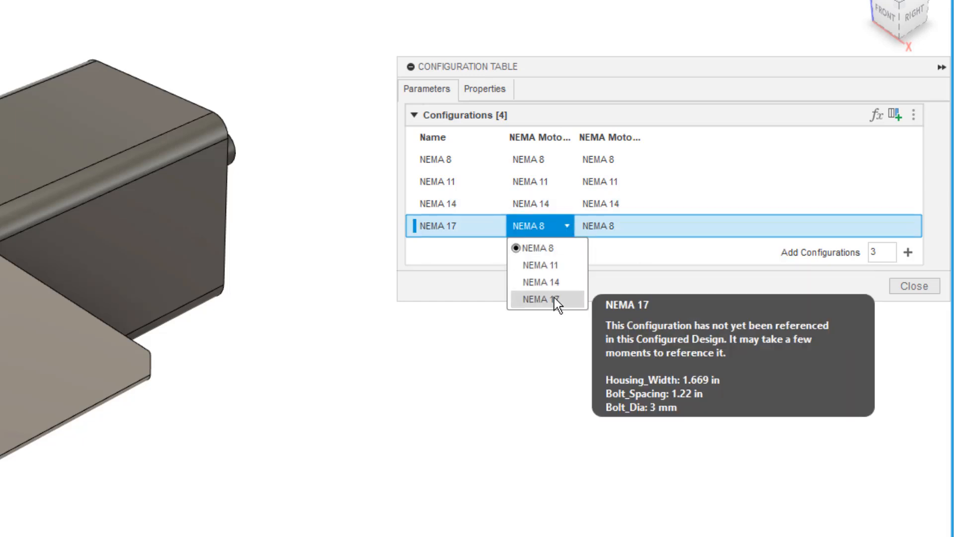
left_click(540, 300)
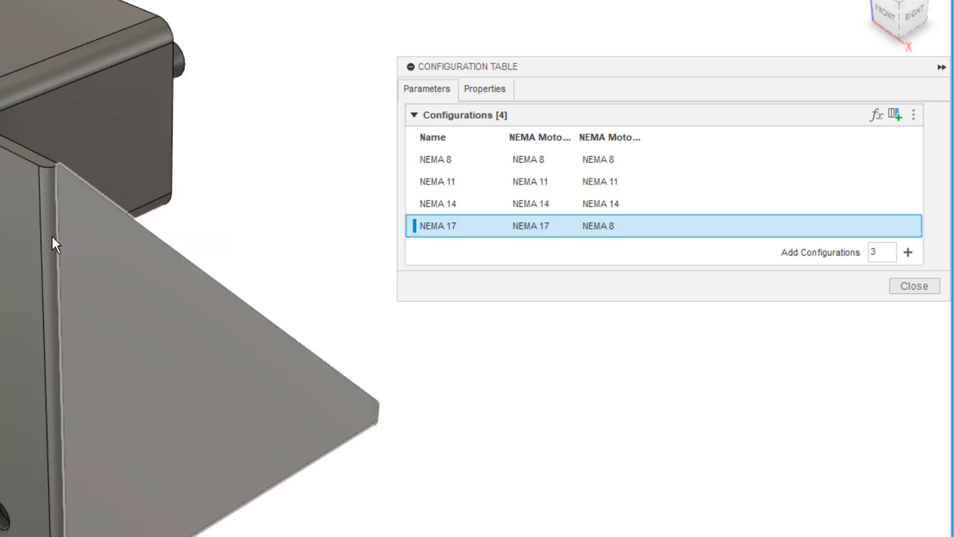
left_click(609, 226)
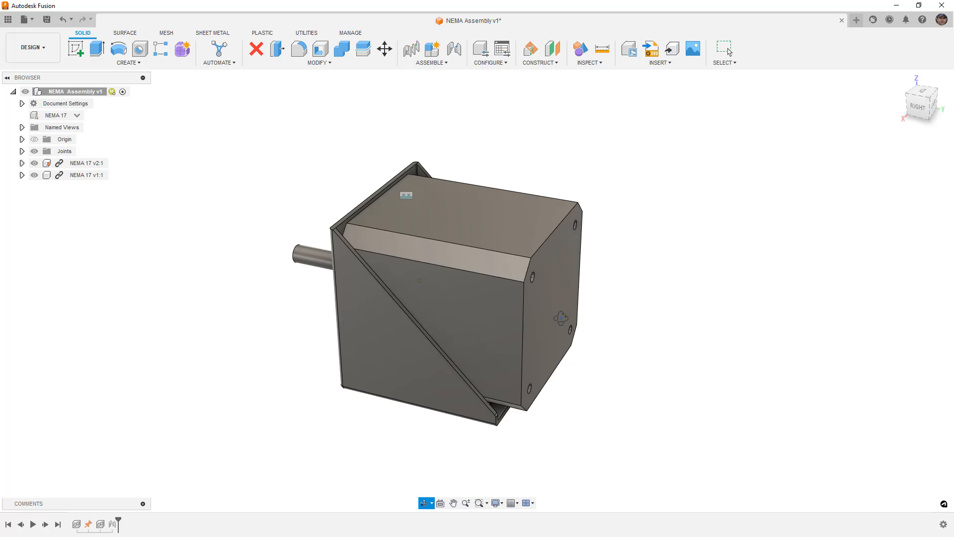
left_click(76, 115)
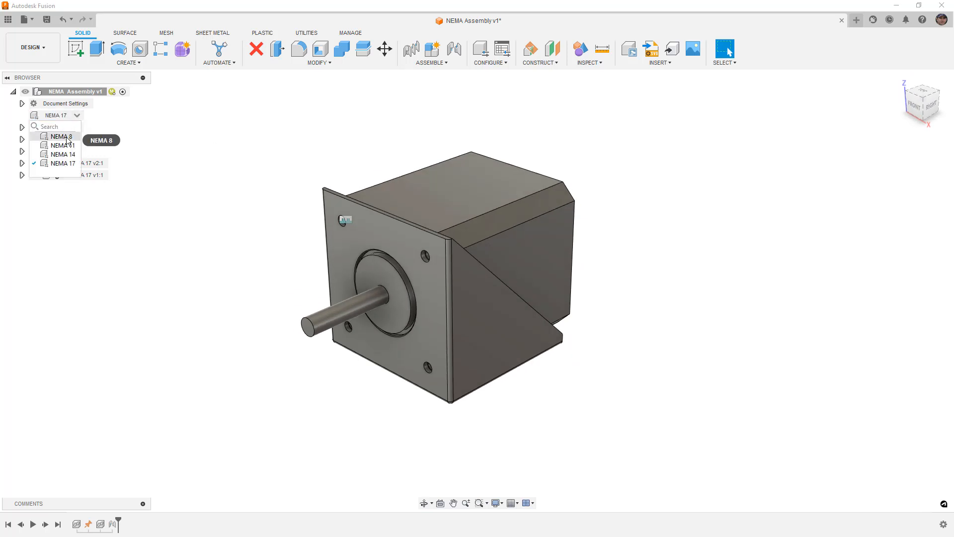
left_click(60, 136)
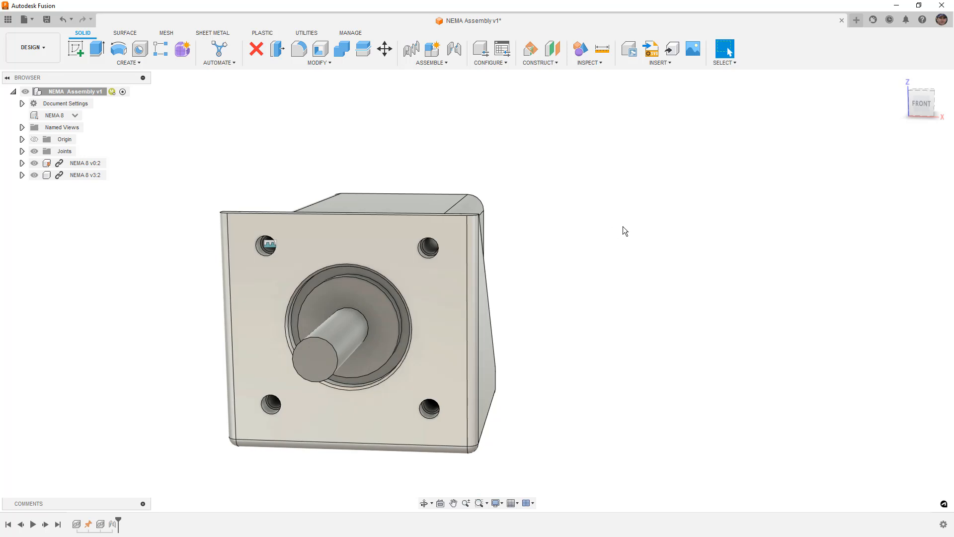
left_click(74, 115)
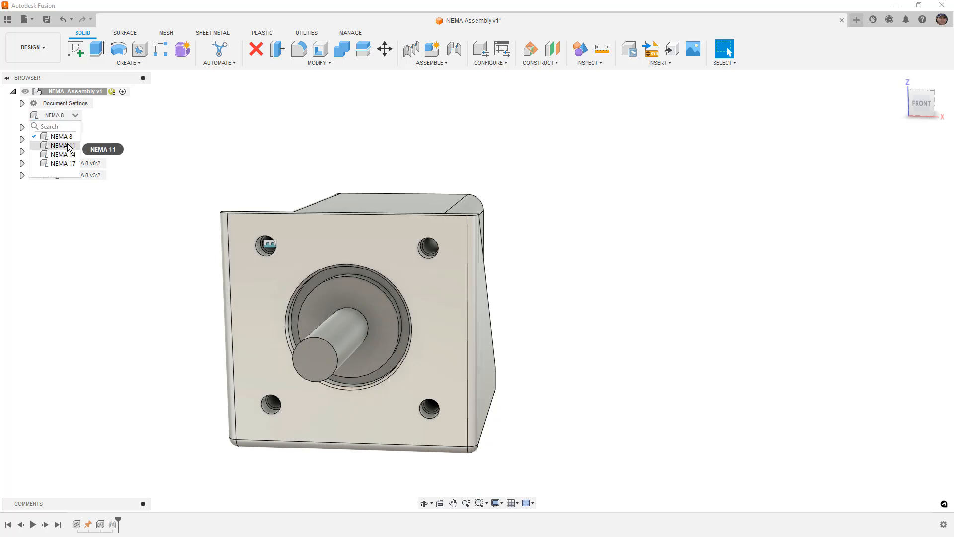
left_click(61, 145)
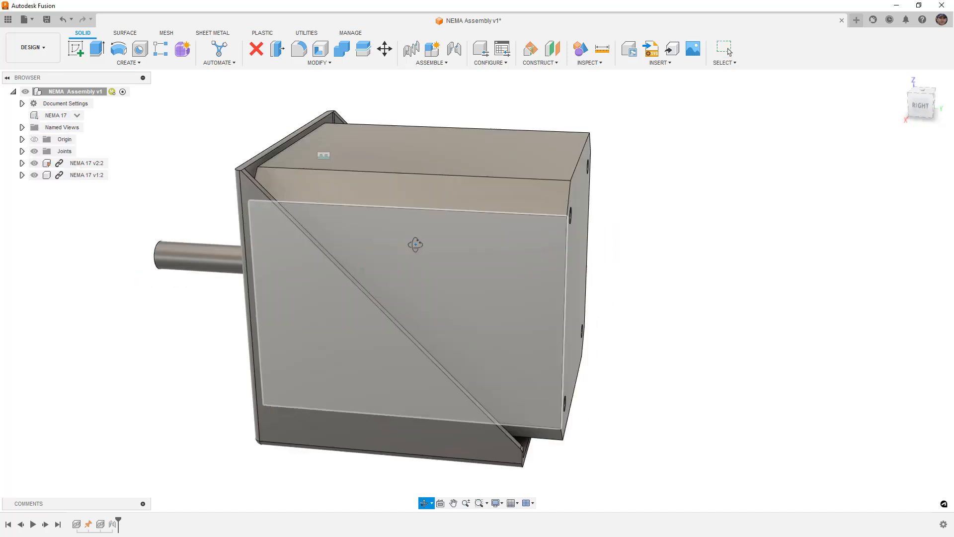
left_click_drag(413, 243, 390, 267)
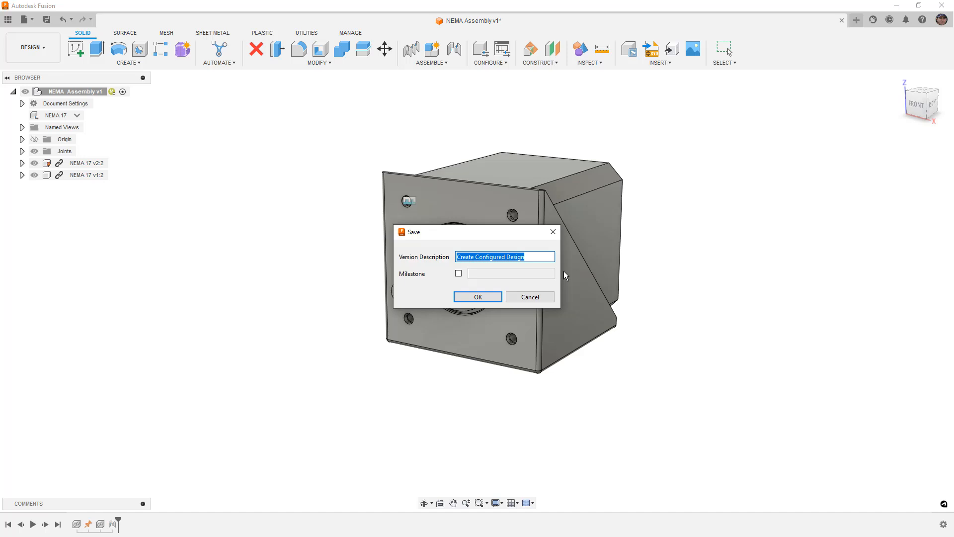
Save the NEMA Assembly with version description 'Create Configured Design'
left_click(478, 296)
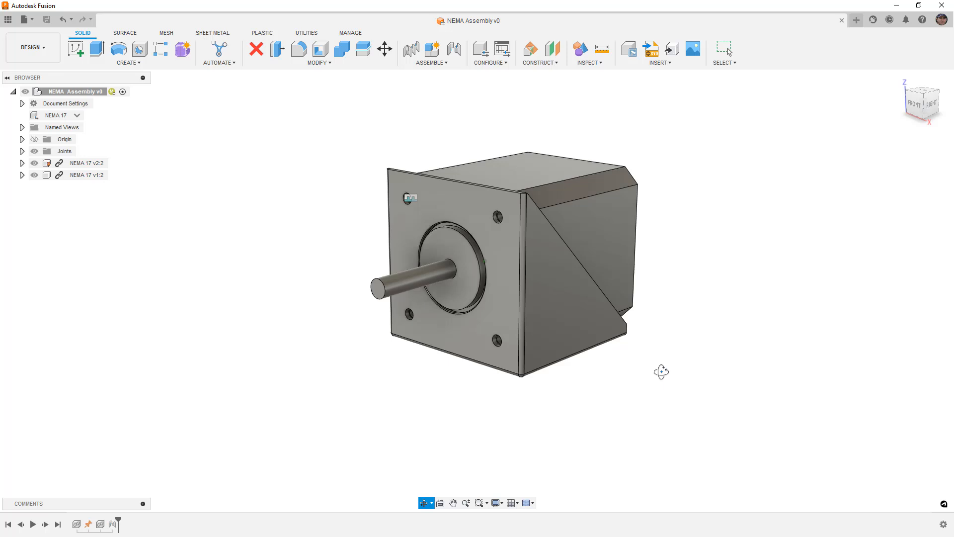
left_click_drag(662, 371, 572, 375)
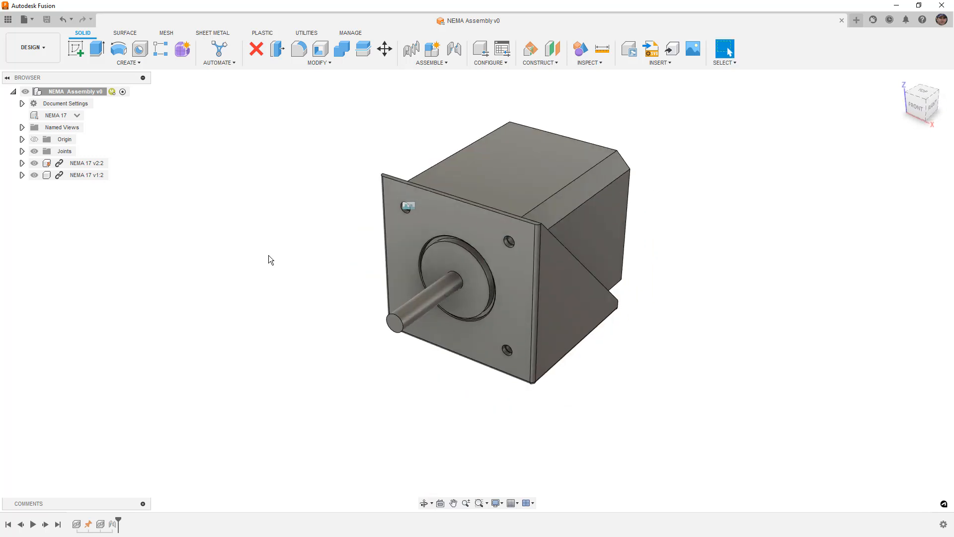
Show the Data Panel's project files with NEMA Assembly uploading
left_click(8, 20)
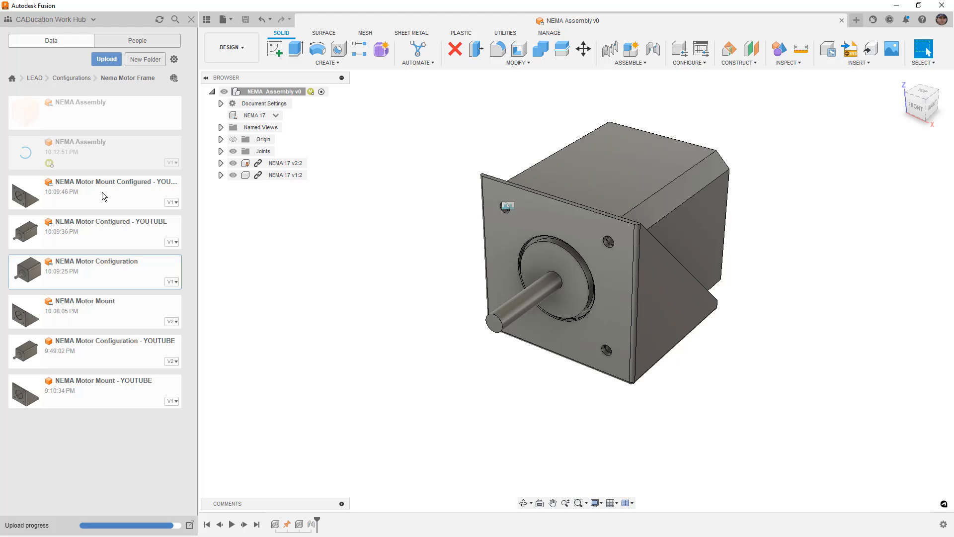
mouse_move(103, 176)
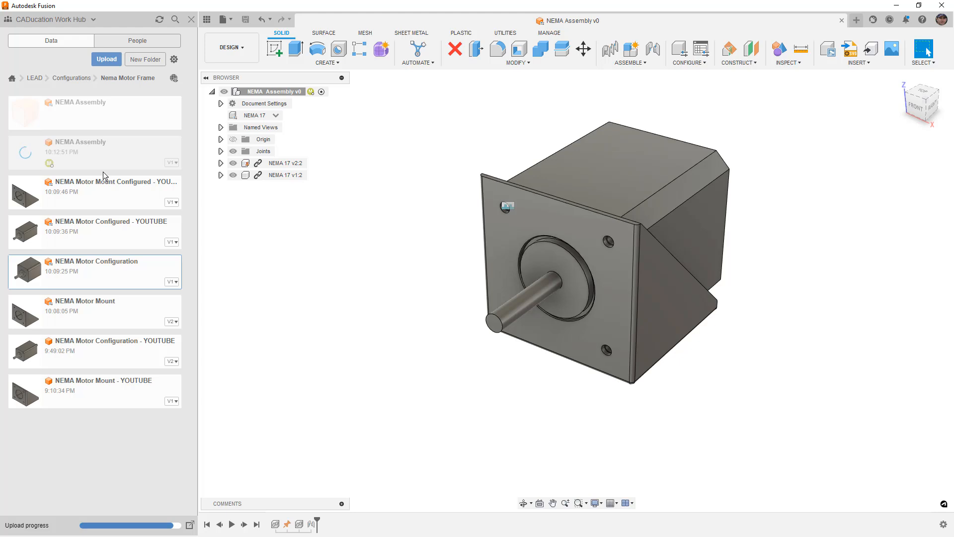